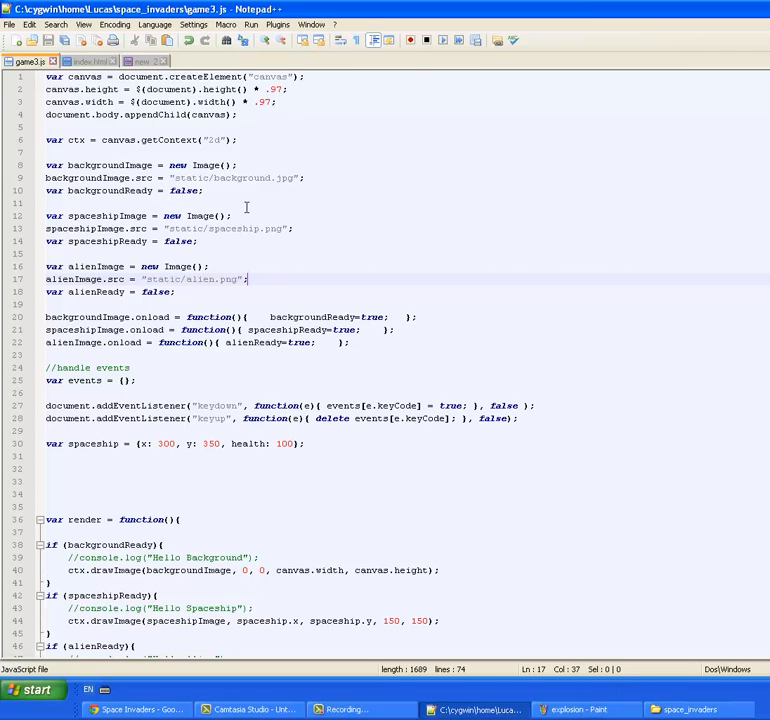
{"action": "mouse_move", "coordinate": [580, 709]}
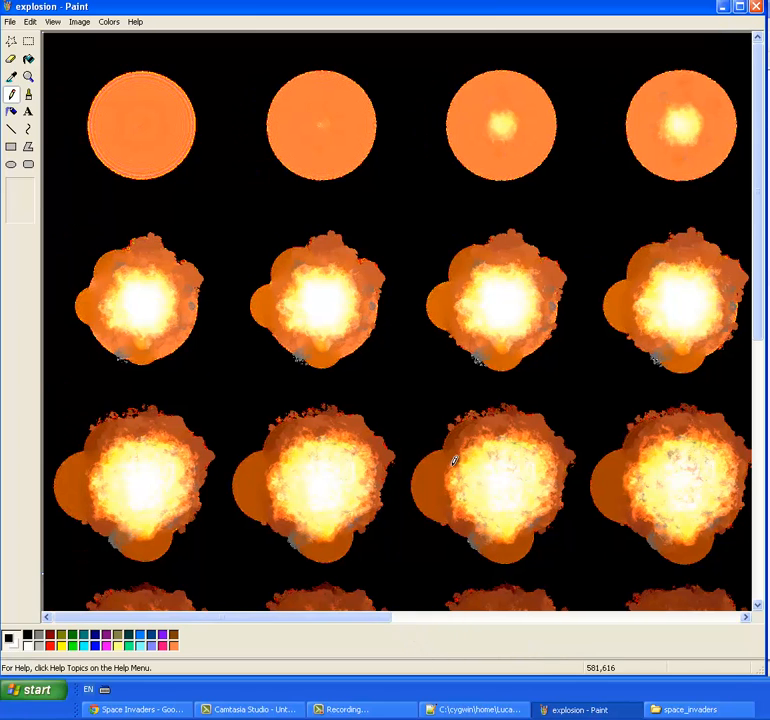
Scroll through explosion.png in Paint to inspect its rows of explosion frames
{"action": "scroll", "scroll_direction": "down", "scroll_amount": 3}
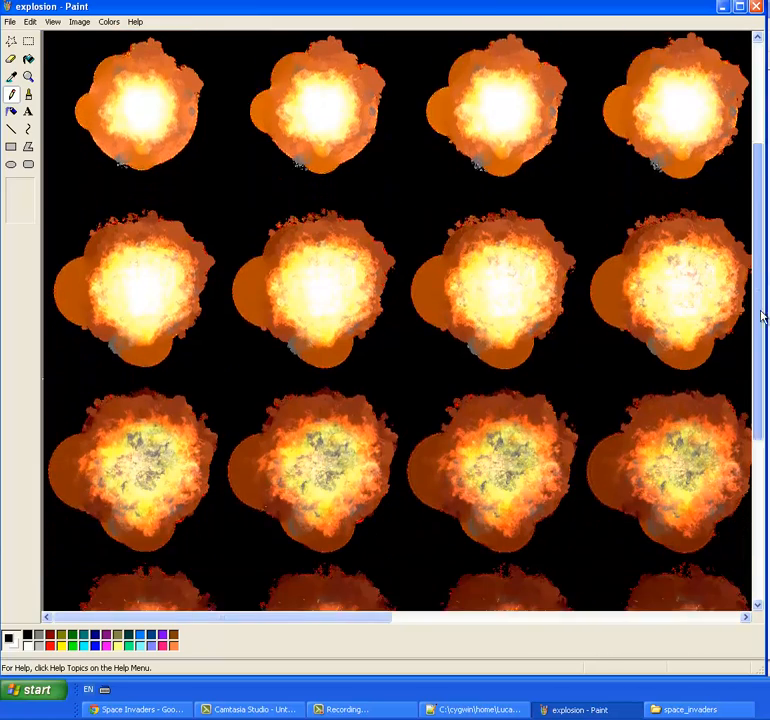
{"action": "scroll", "scroll_direction": "down", "scroll_amount": 3}
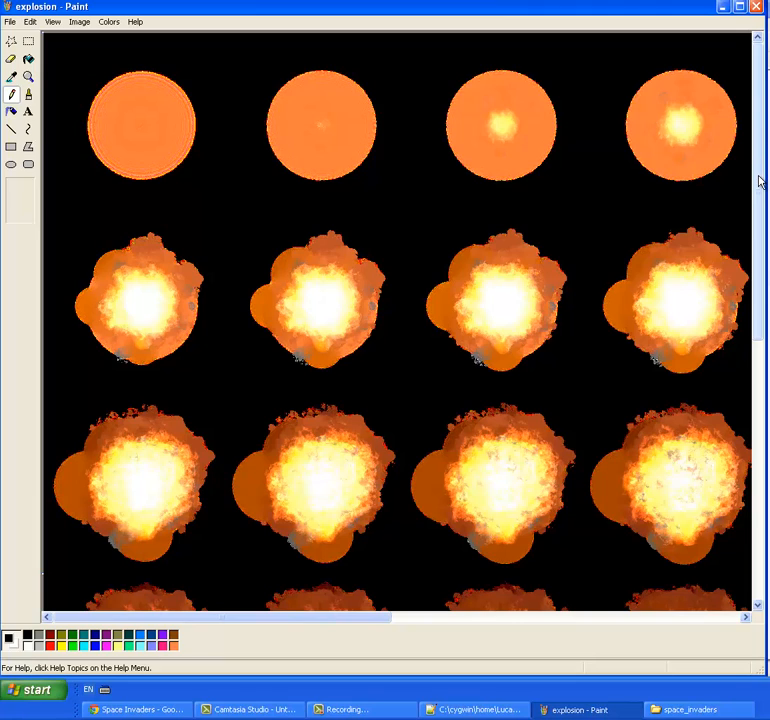
{"action": "mouse_move", "coordinate": [760, 167]}
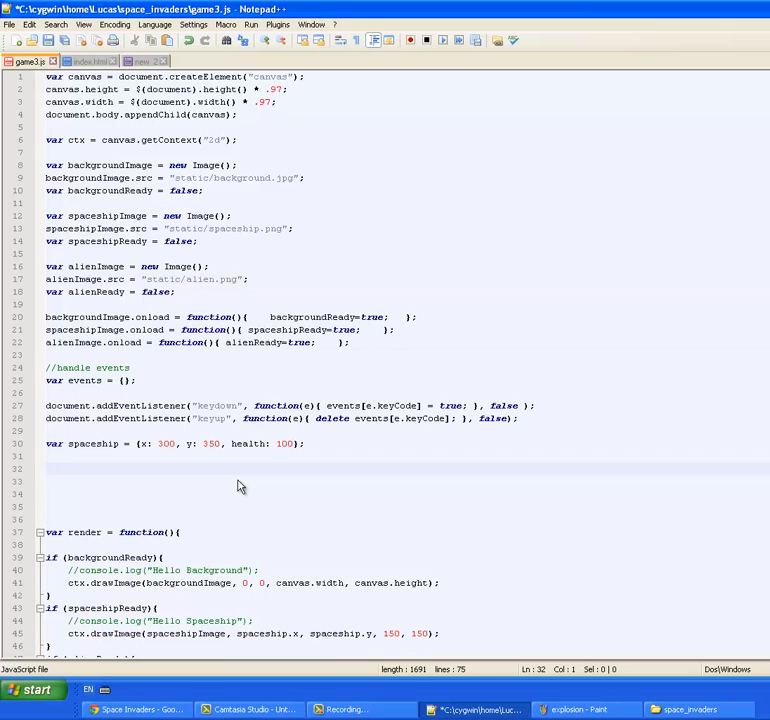
Declare var explosionImage = new Image() with src "static/explosion.png"
{"action": "type", "text": "var"}
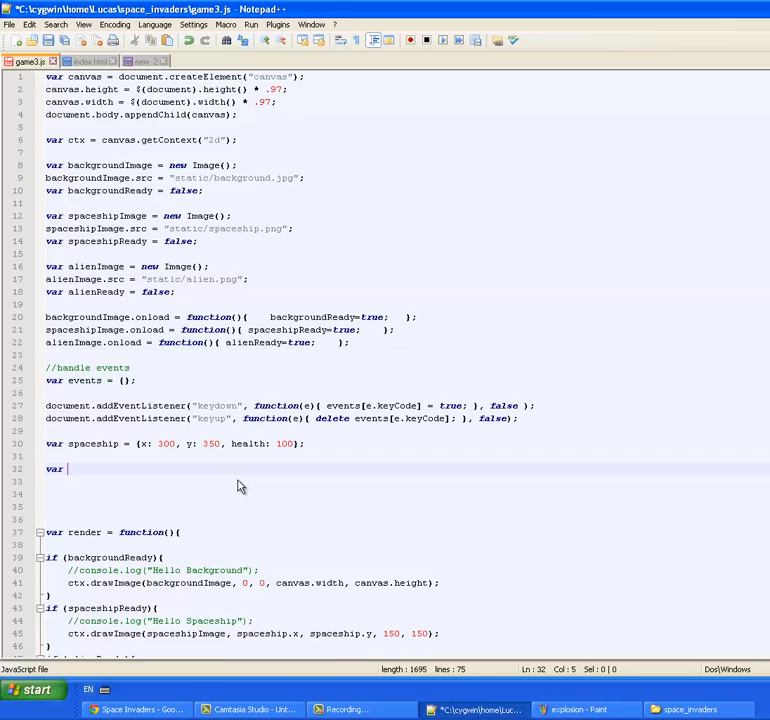
{"action": "type", "text": "explosion"}
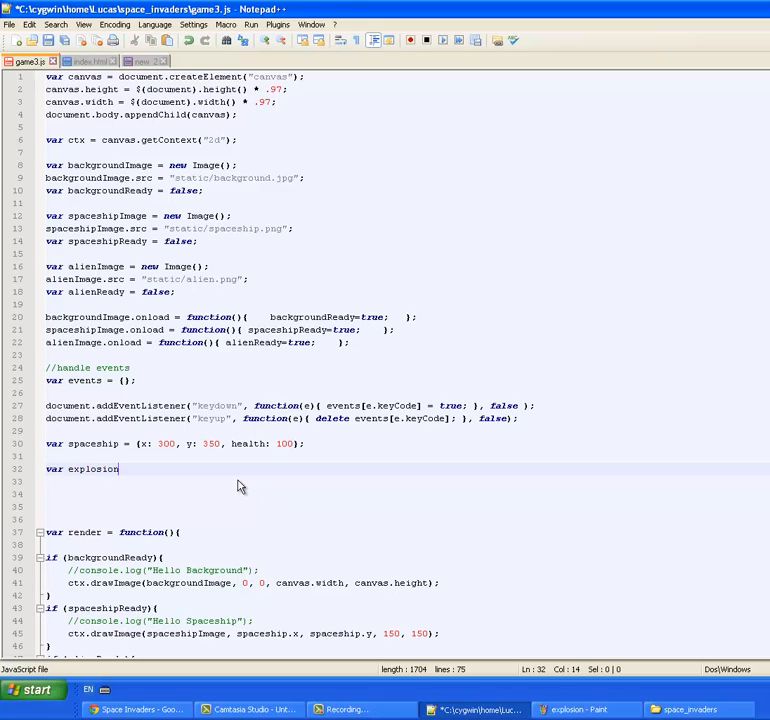
{"action": "type", "text": "Image ="}
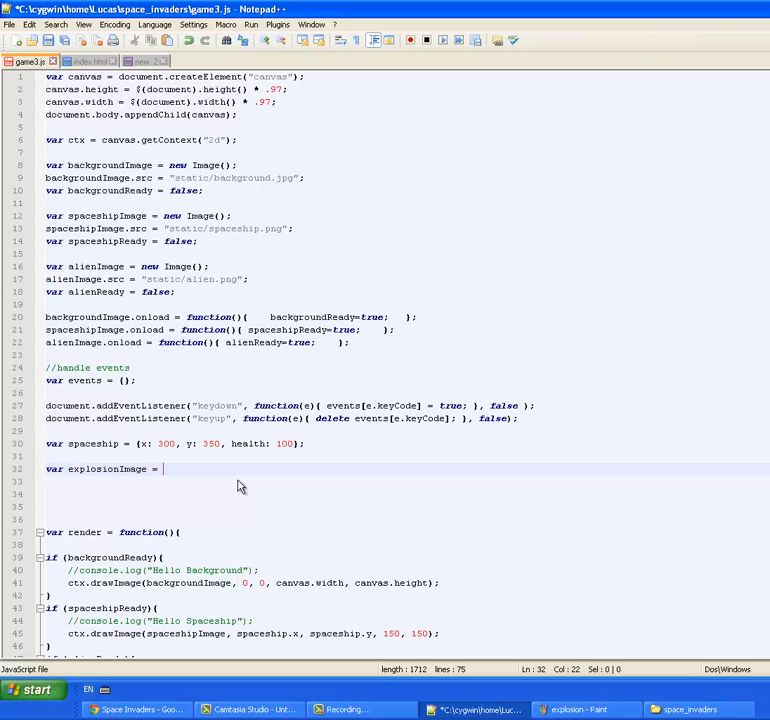
{"action": "type", "text": "new Image();"}
{"action": "left_click", "coordinate": [405, 481]}
{"action": "type", "text": "explosionImage"}
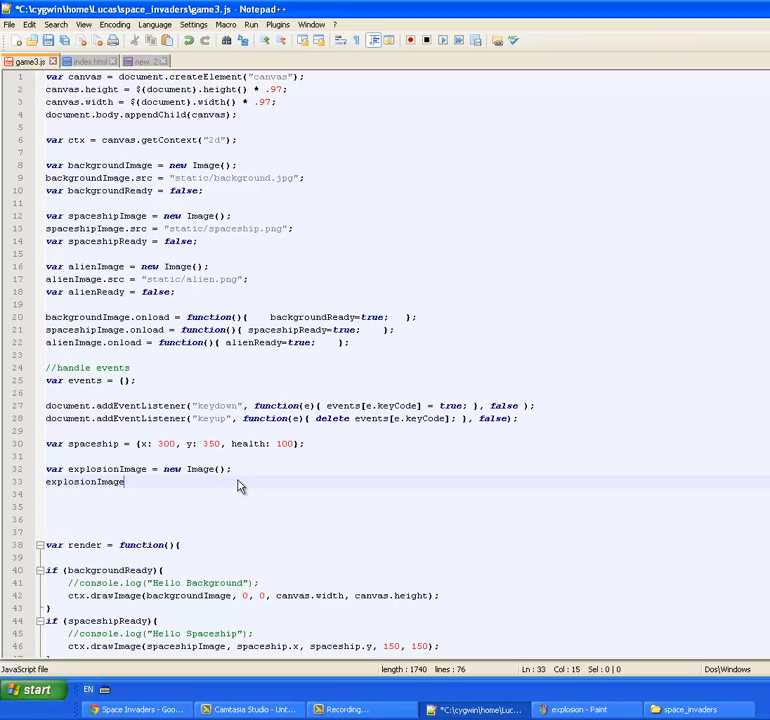
{"action": "type", "text": ".src = \"\""}
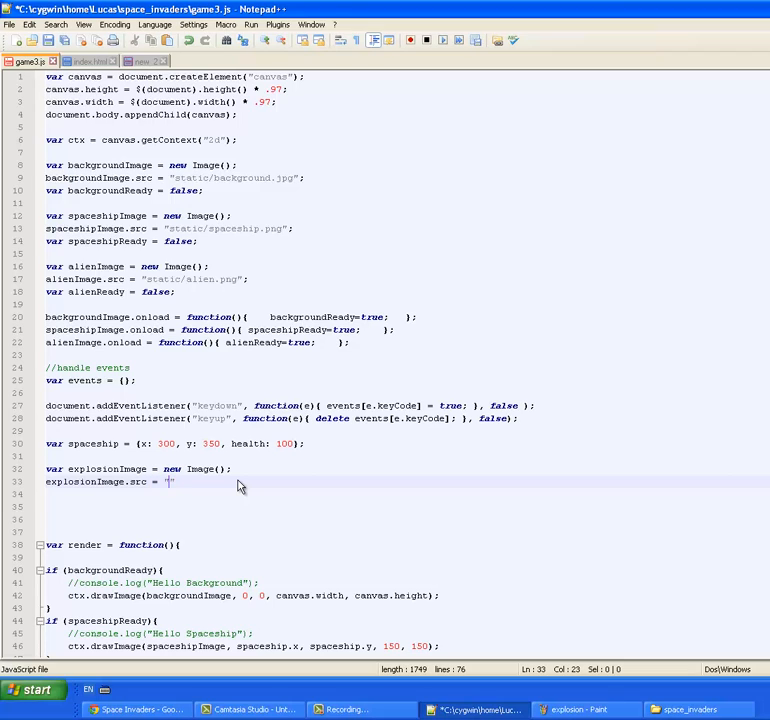
{"action": "type", "text": "static/"}
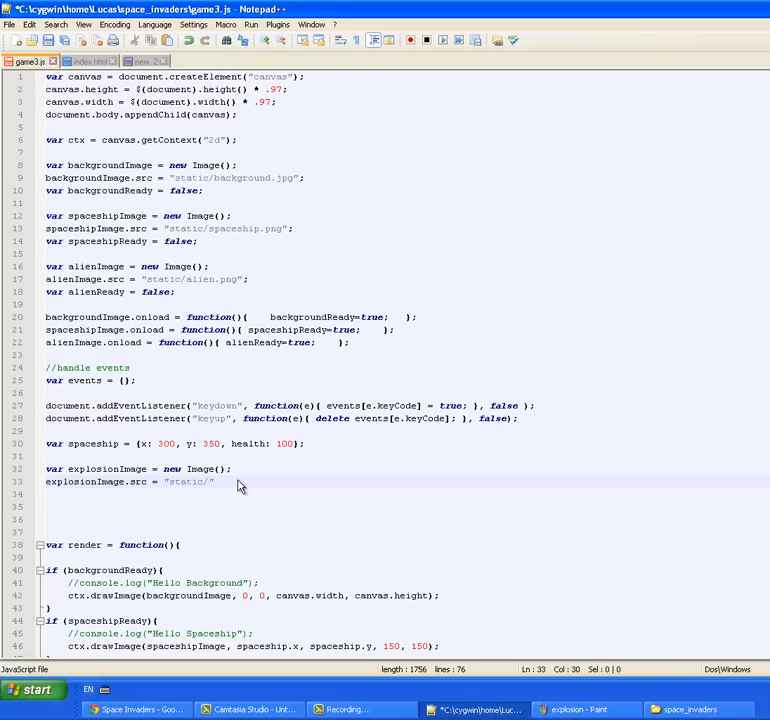
{"action": "type", "text": "explosion.png"}
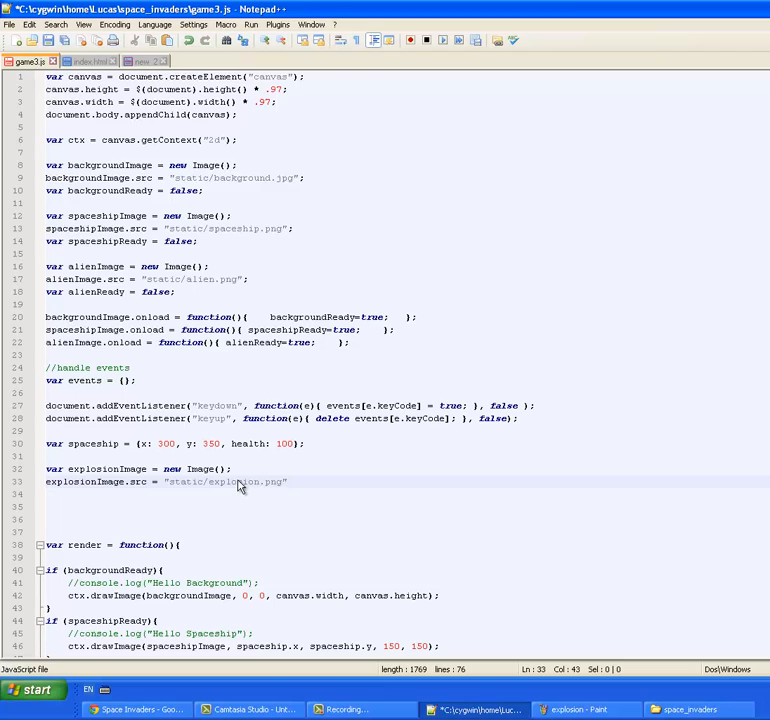
{"action": "type", "text": ";"}
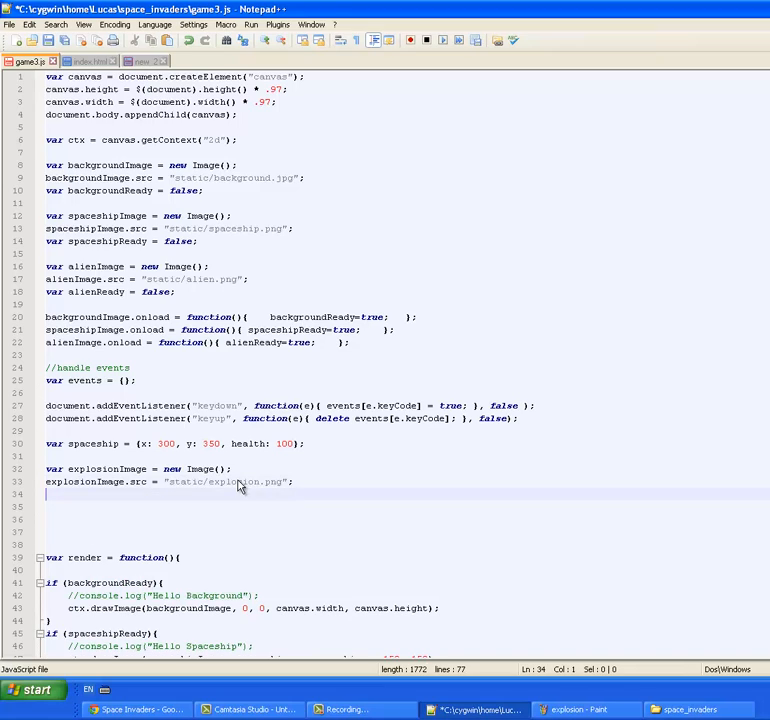
Add explosionReady = false and an explosionImage onload function setting it to true
{"action": "type", "text": "e"}
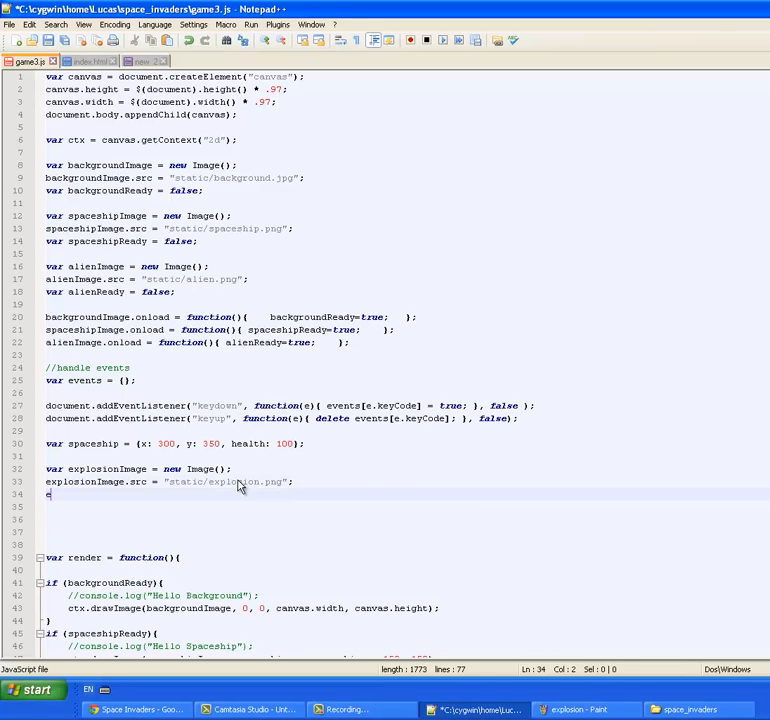
{"action": "type", "text": "explosionImage"}
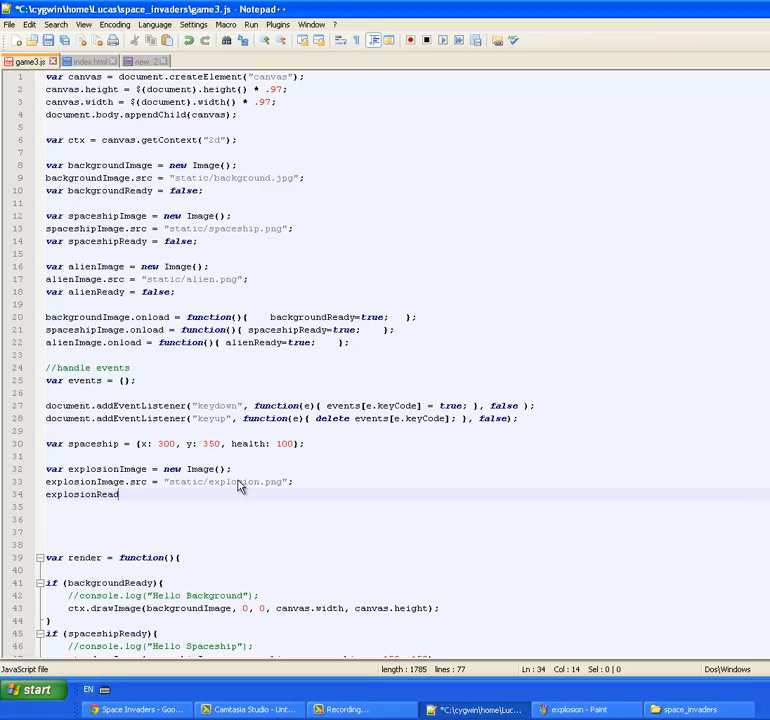
{"action": "type", "text": "= false;"}
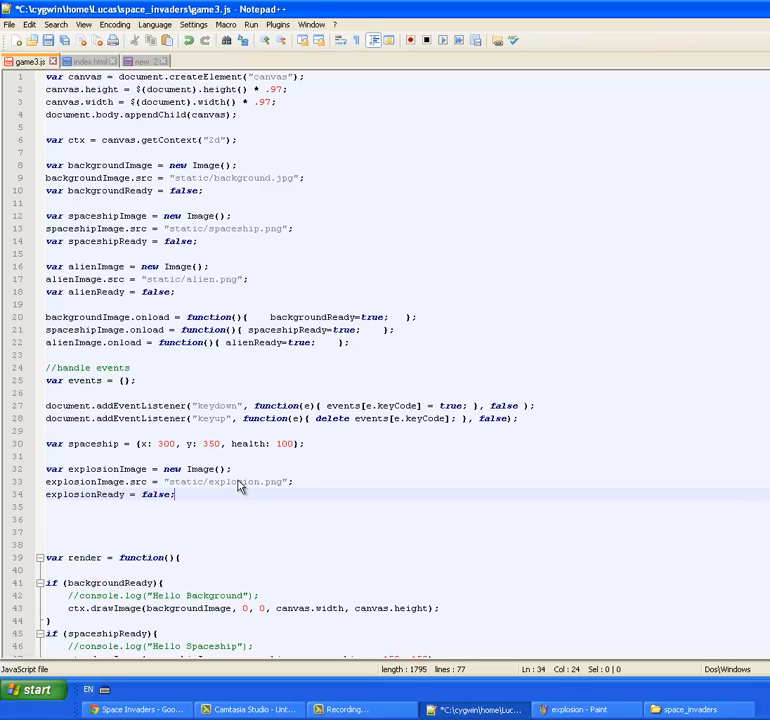
{"action": "type", "text": "e"}
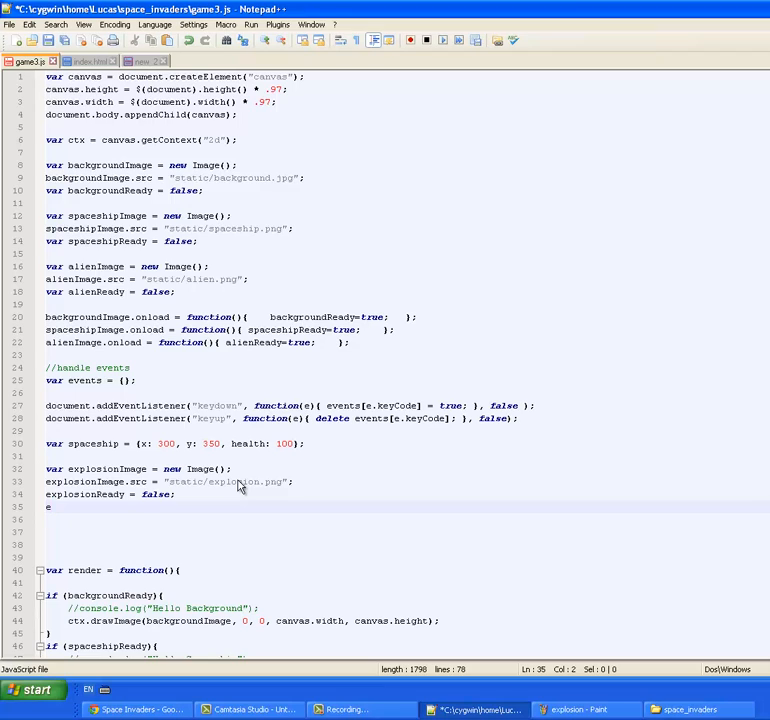
{"action": "type", "text": "xp"}
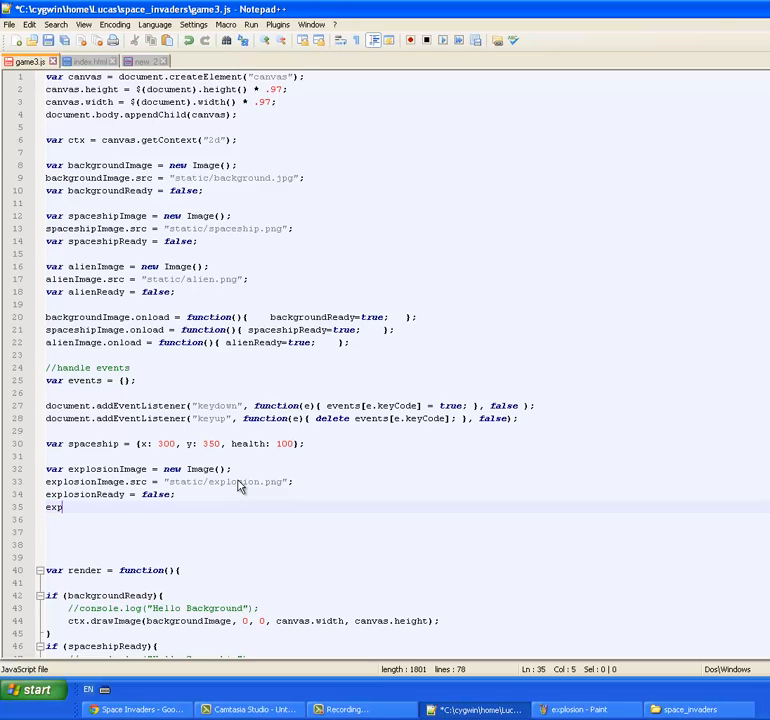
{"action": "type", "text": "losionImage.on"}
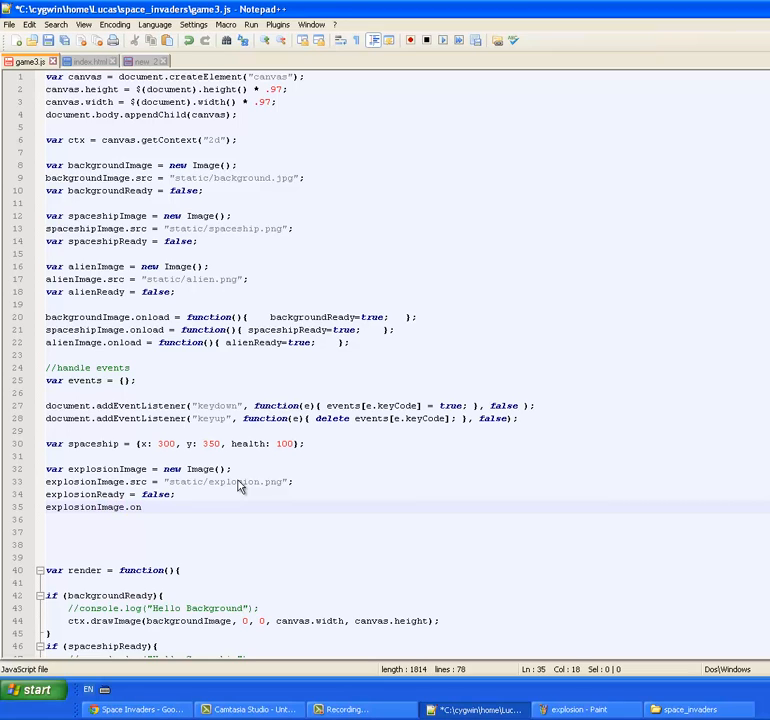
{"action": "type", "text": "load = function(  ){"}
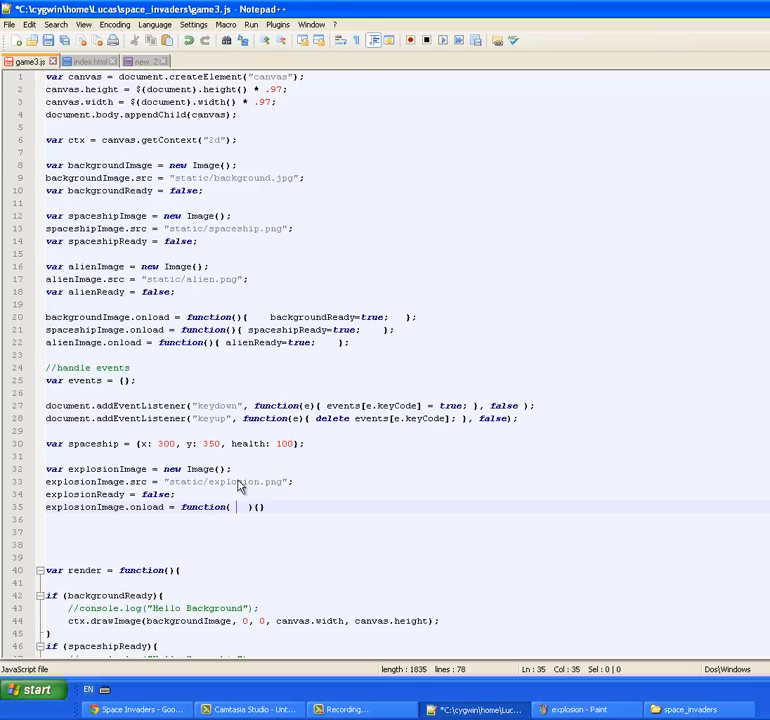
{"action": "type", "text": "explosionReady ="}
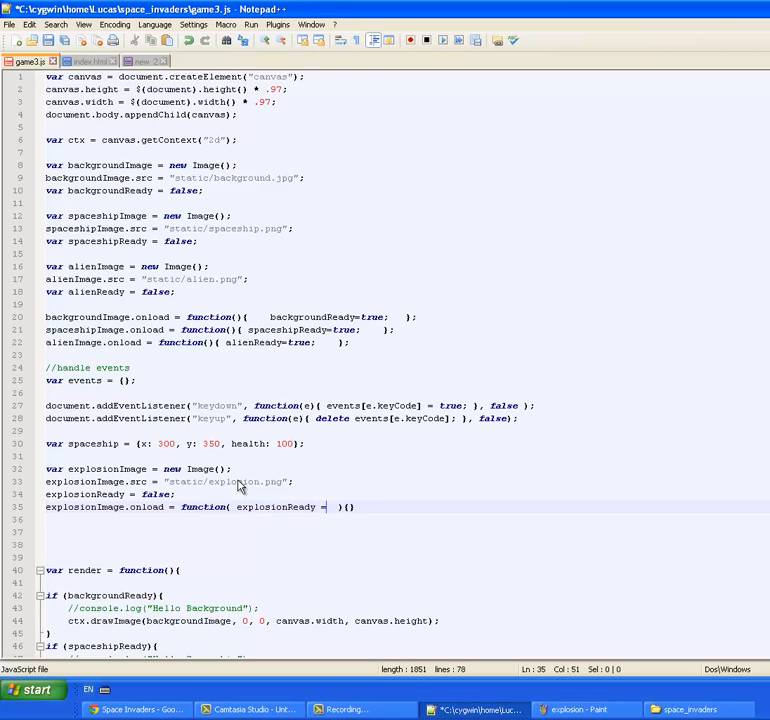
{"action": "type", "text": "true;"}
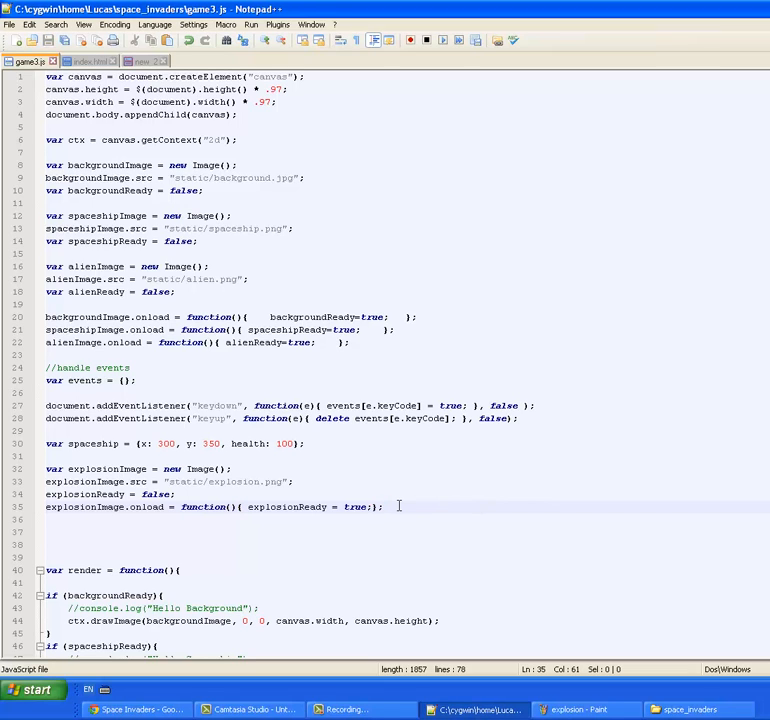
In render, add if (explosionReady) with a partial ctx.drawImage(explosionImage, call
{"action": "scroll", "scroll_direction": "down", "scroll_amount": 3}
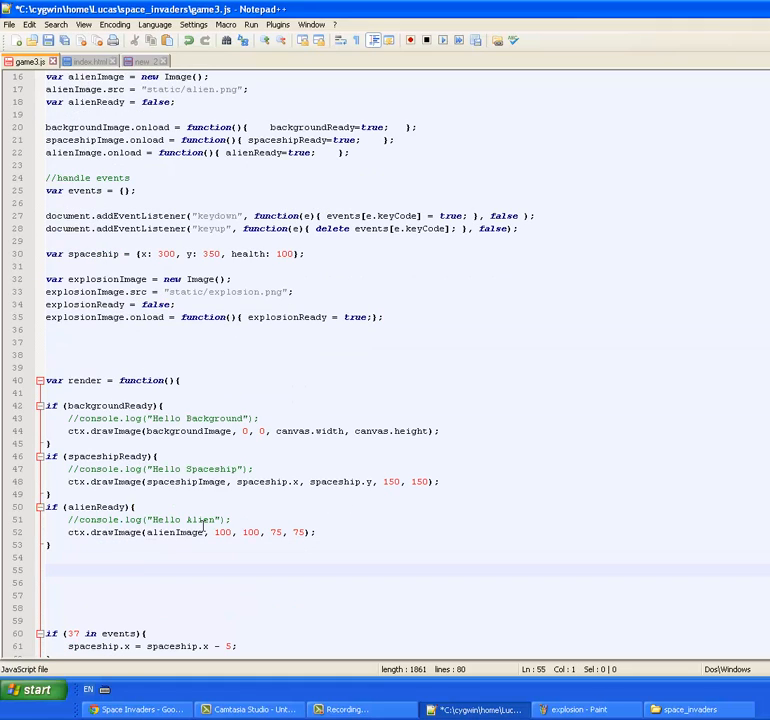
{"action": "type", "text": "if ()"}
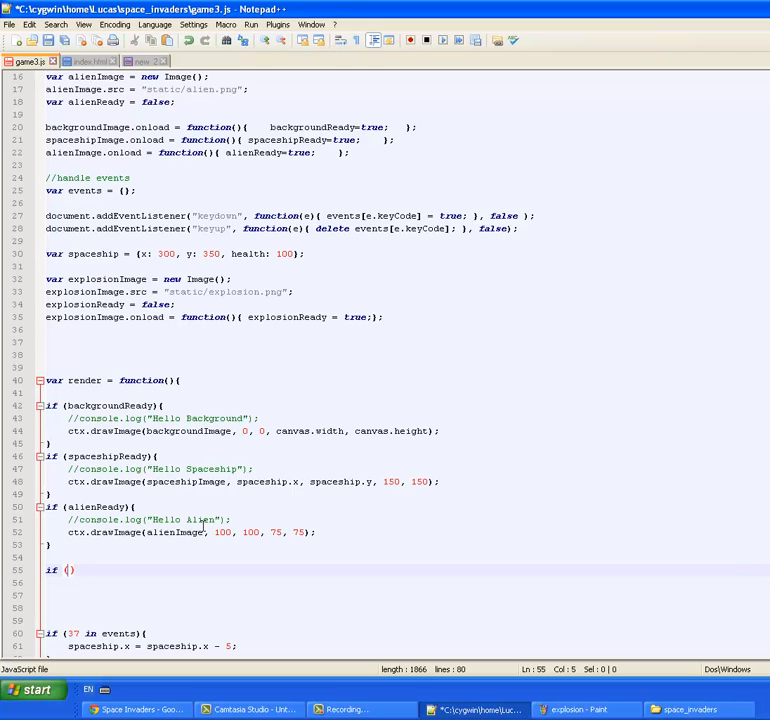
{"action": "type", "text": "explosionReady"}
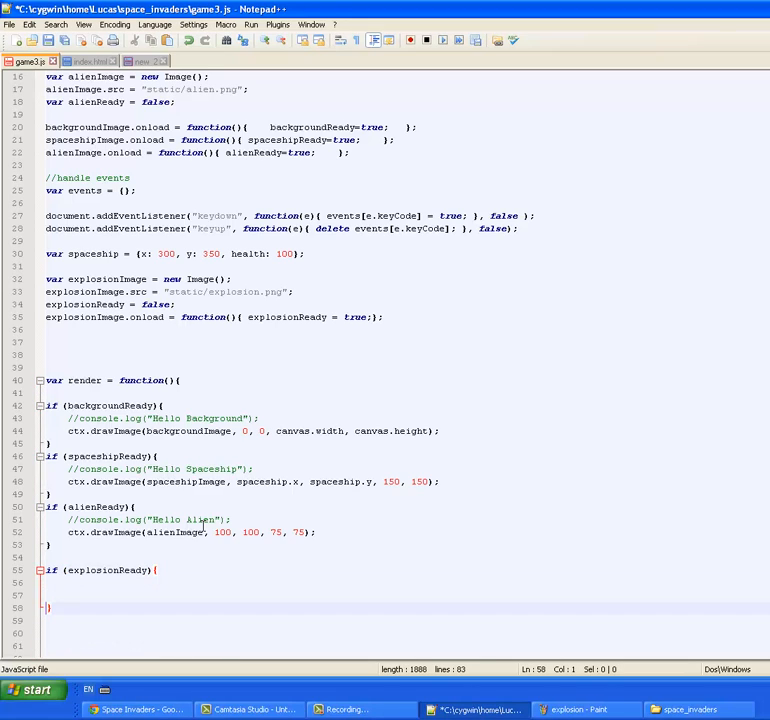
{"action": "type", "text": "ctx."}
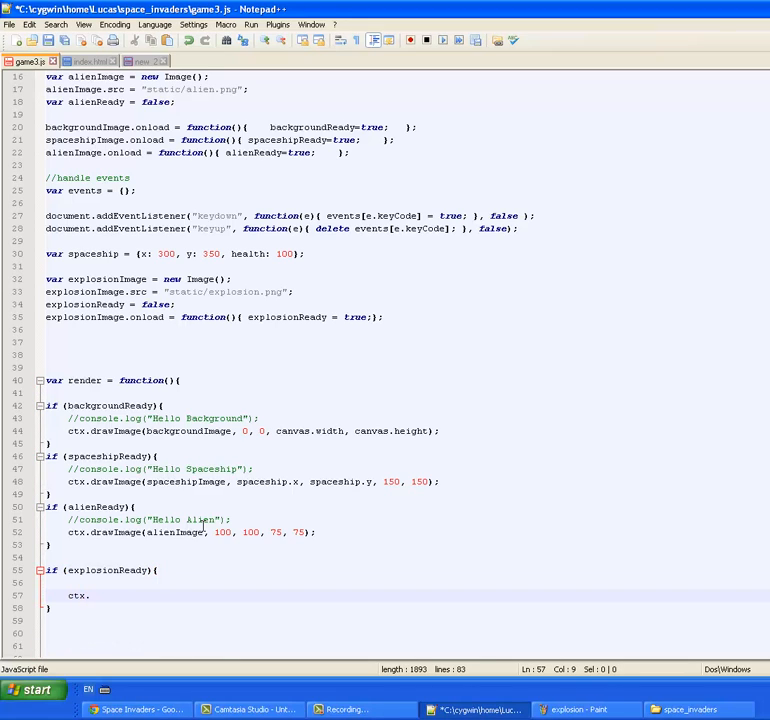
{"action": "type", "text": "drawImatge("}
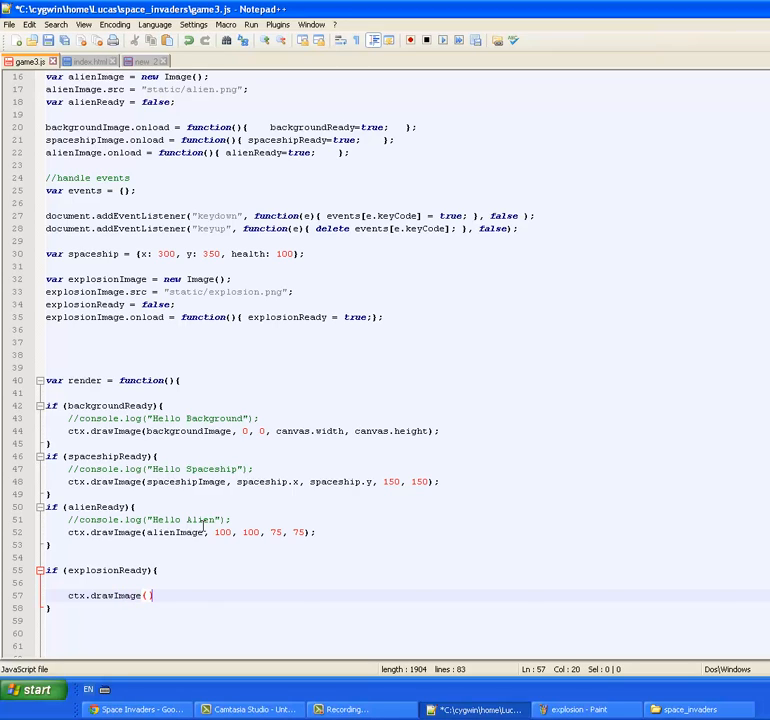
{"action": "type", "text": ")"}
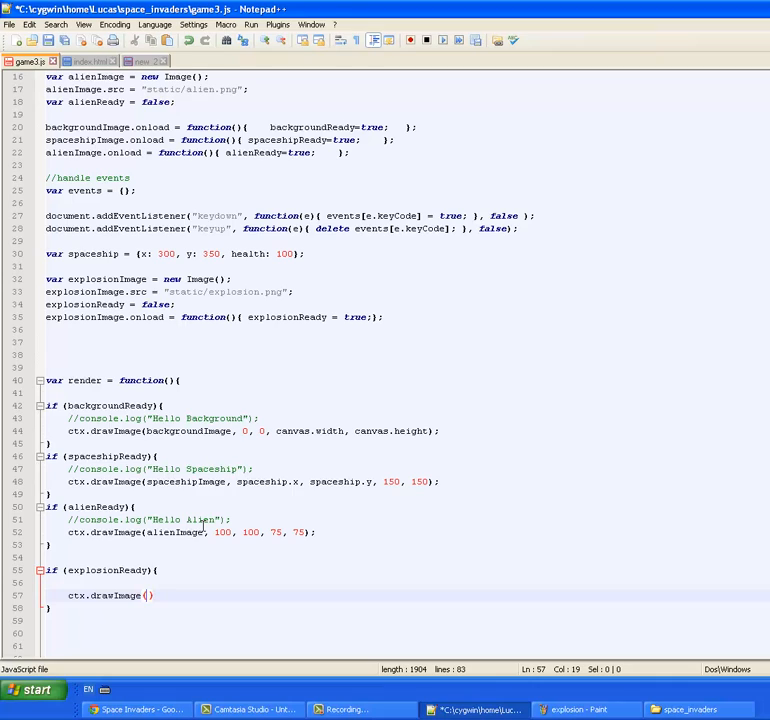
{"action": "type", "text": "expl"}
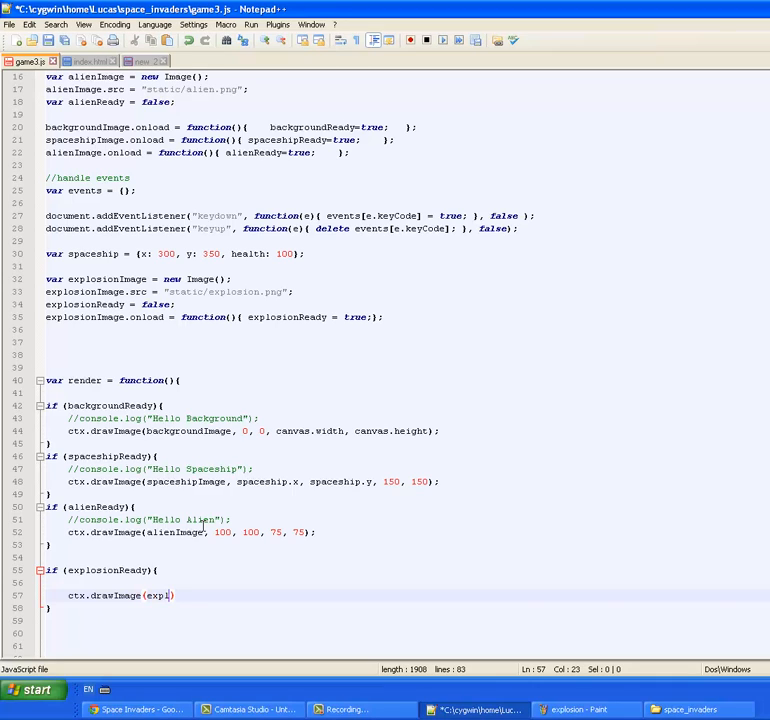
{"action": "type", "text": "osionImage"}
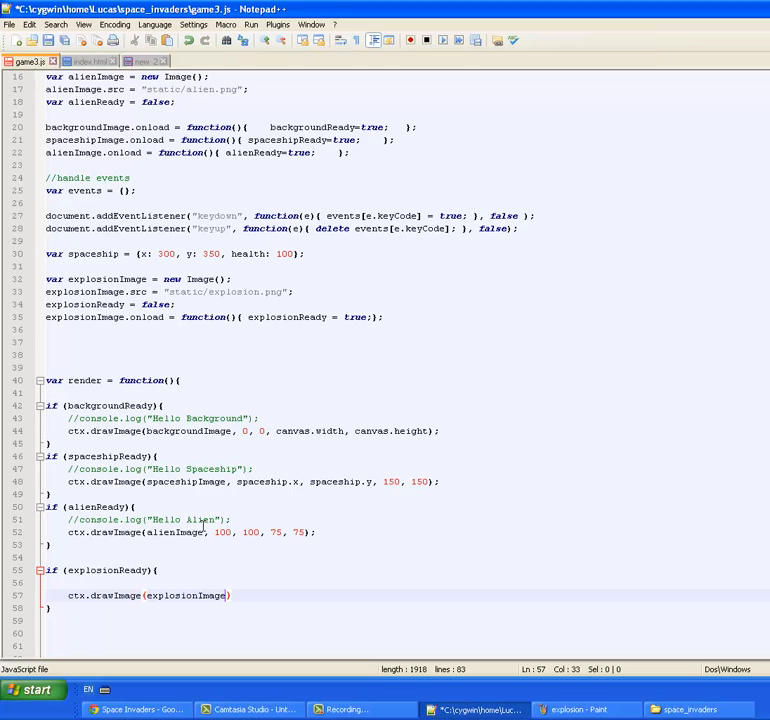
{"action": "type", "text": ","}
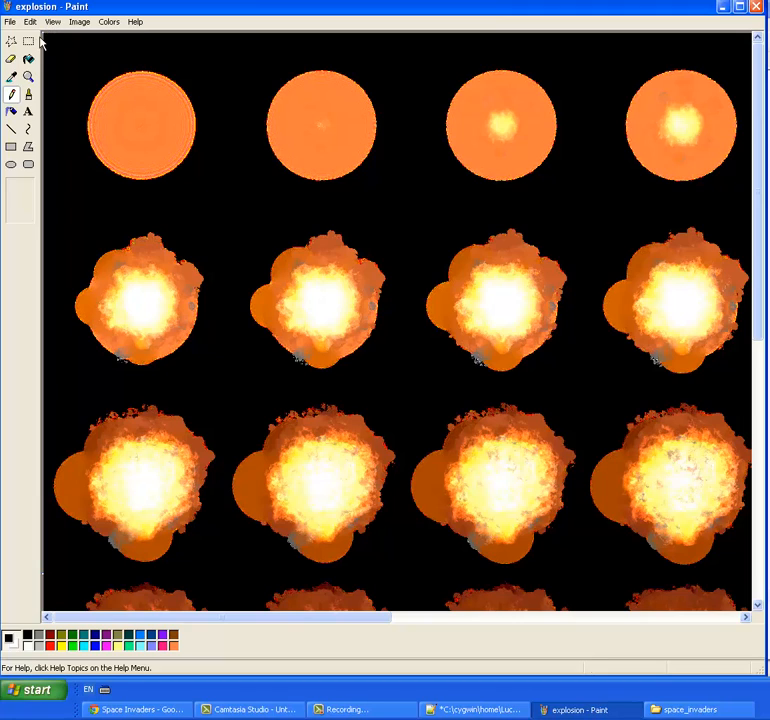
{"action": "mouse_move", "coordinate": [222, 196]}
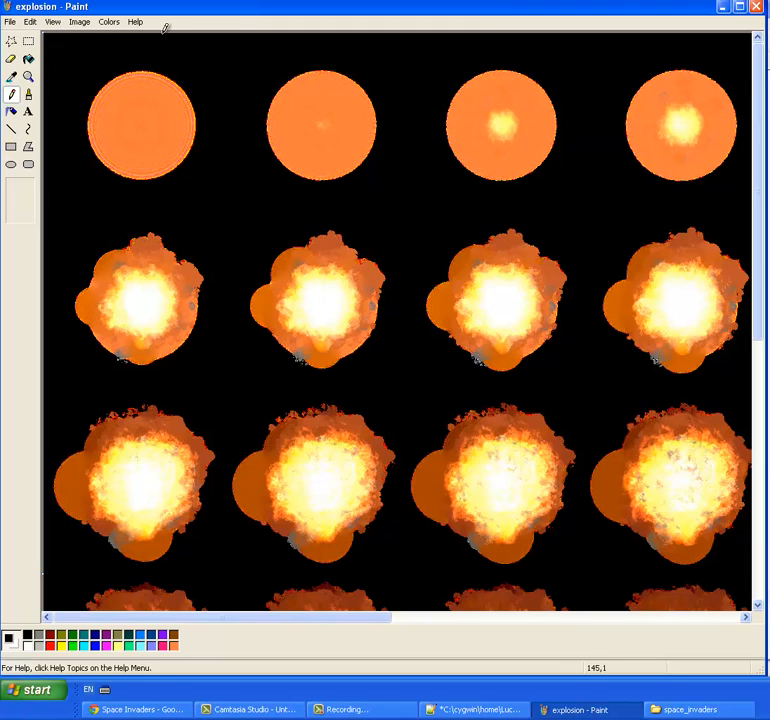
{"action": "mouse_move", "coordinate": [52, 37]}
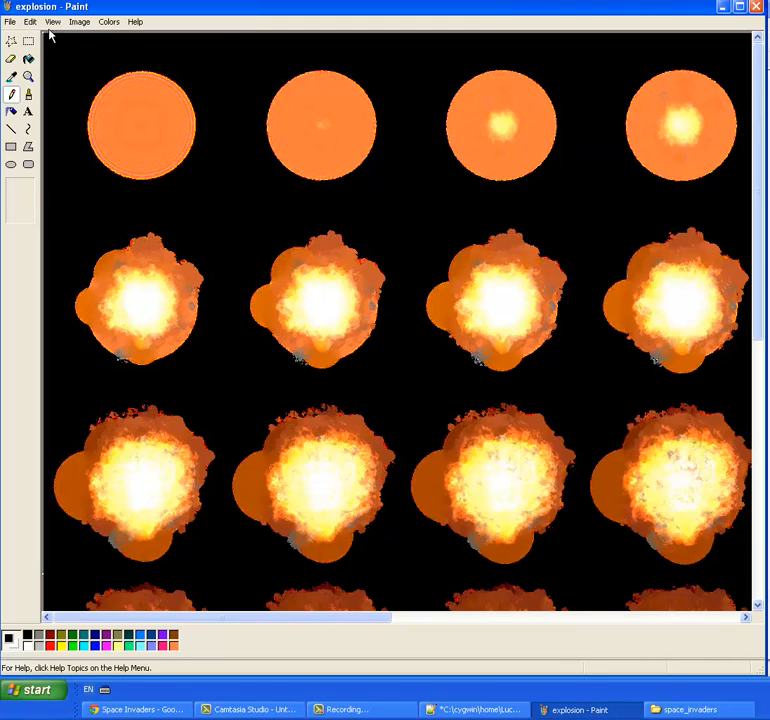
{"action": "mouse_move", "coordinate": [60, 37]}
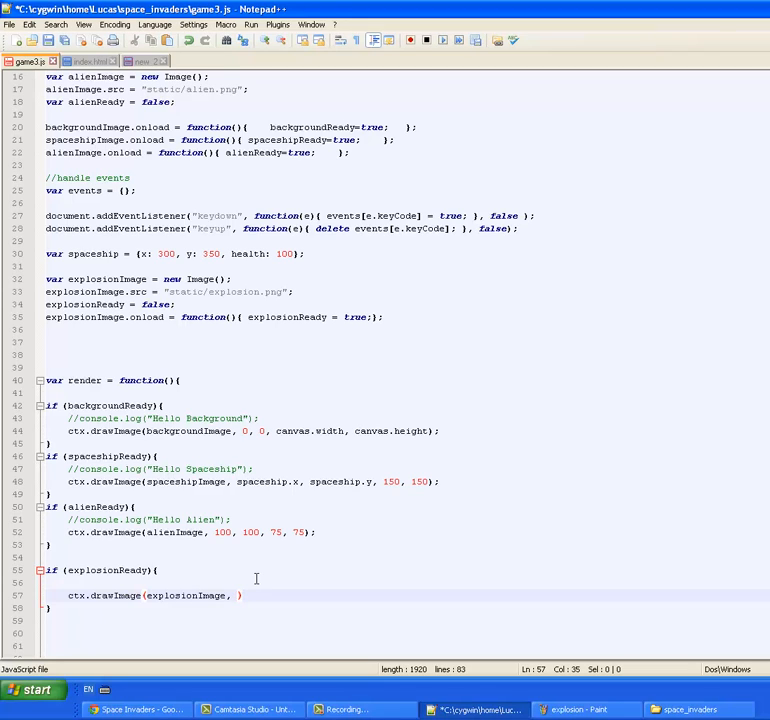
Complete drawImage with 256-pixel source frame, explosion.x, explosion.y position and 128×128 size
{"action": "type", "text": "250"}
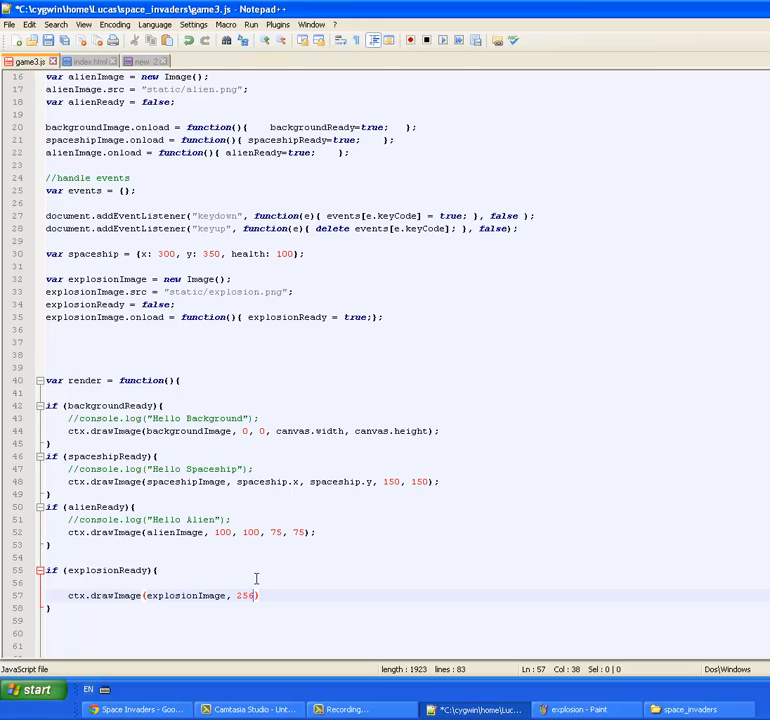
{"action": "type", "text": ","}
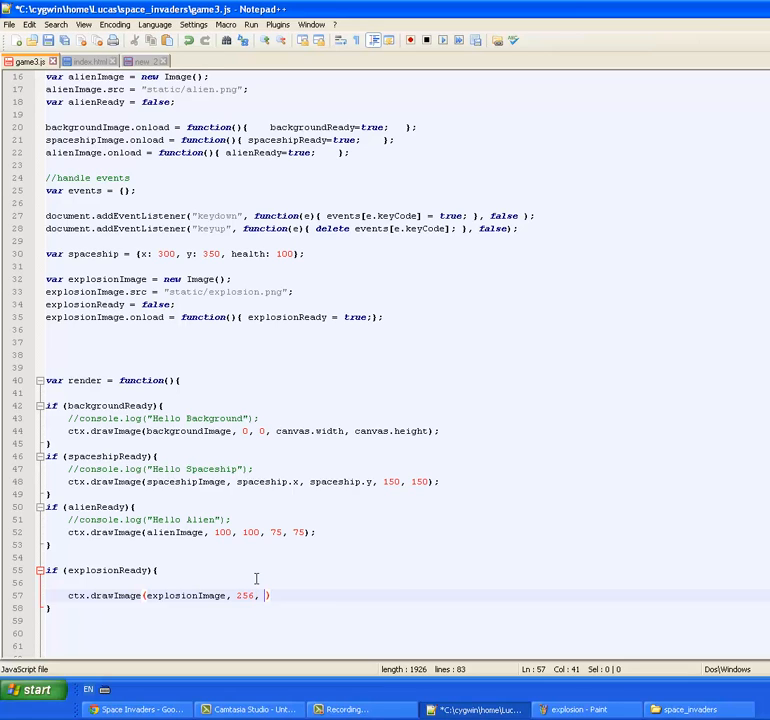
{"action": "type", "text": "256, 256, 256"}
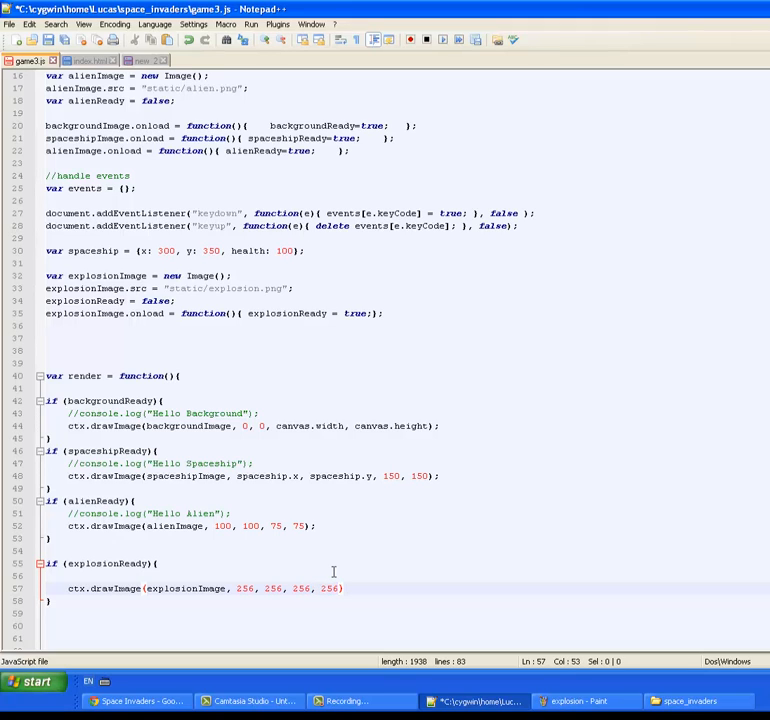
{"action": "type", "text": ","}
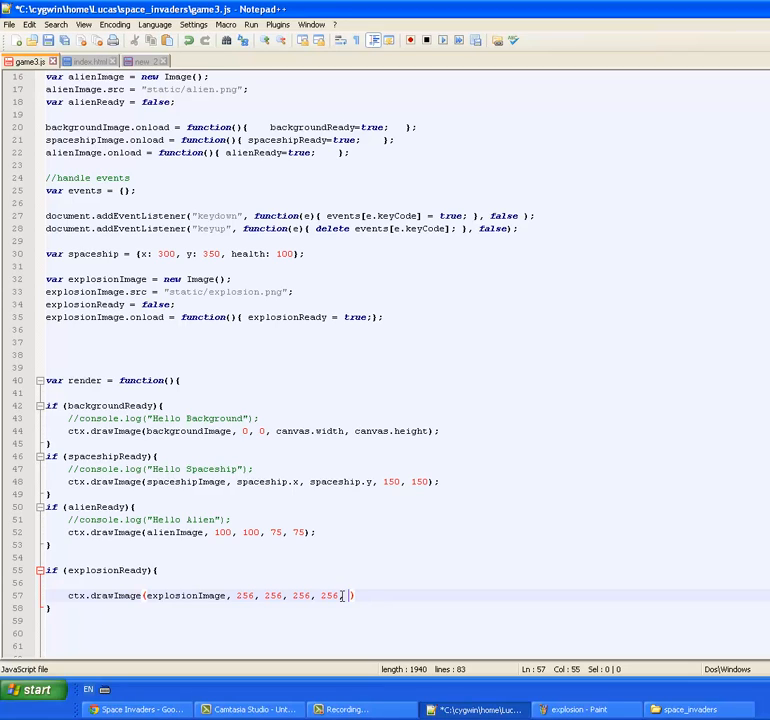
{"action": "type", "text": "explosion.x, explosion.y,"}
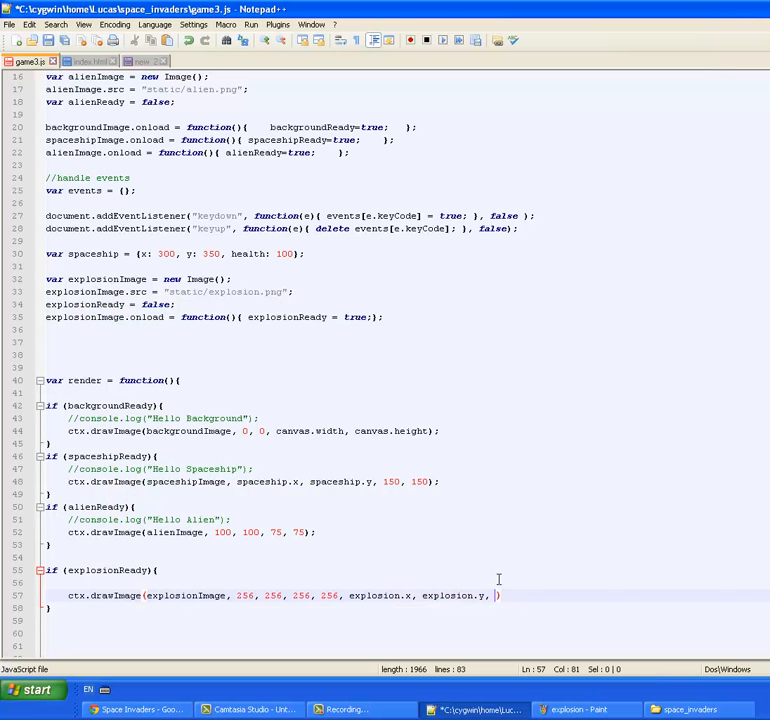
{"action": "type", "text": "128, 128"}
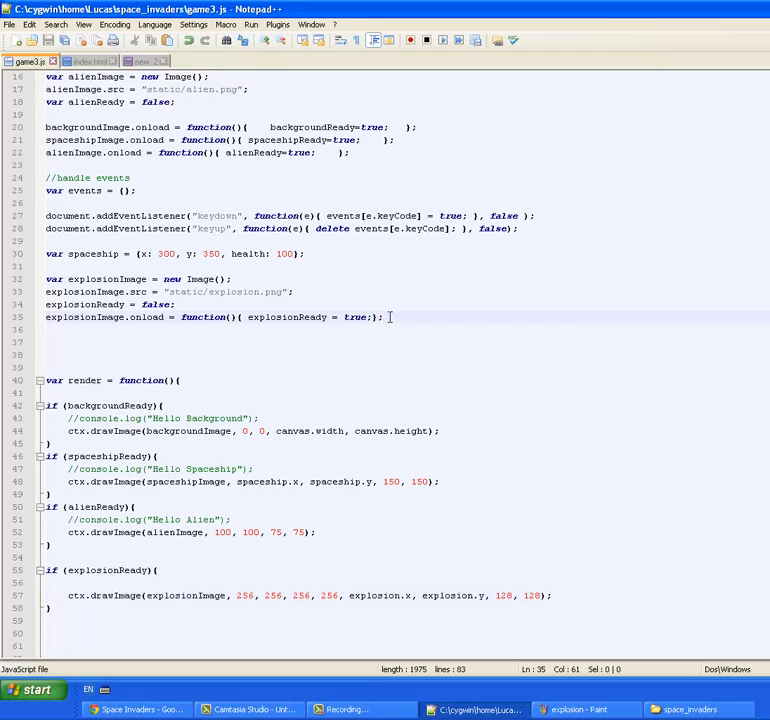
{"action": "type", "text": "var explosion = {};"}
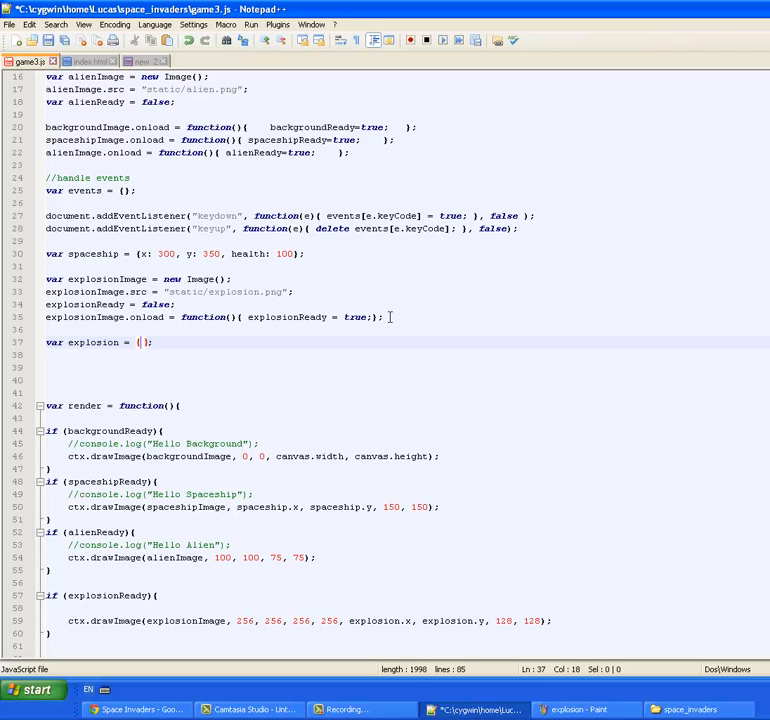
Declare var explosion = {x: 250, y: 250}, then view the sprite sheet in Paint
{"action": "type", "text": "x"}
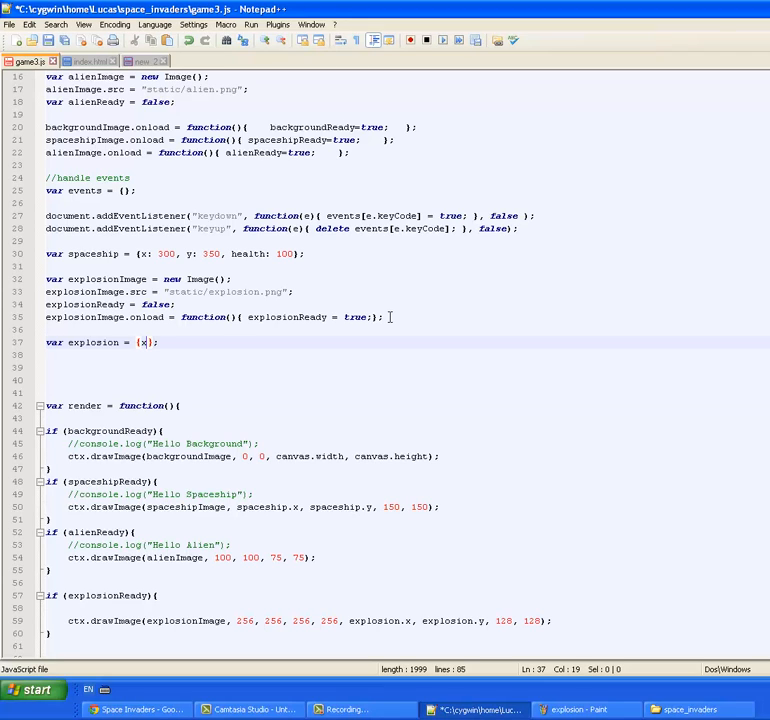
{"action": "type", "text": ":"}
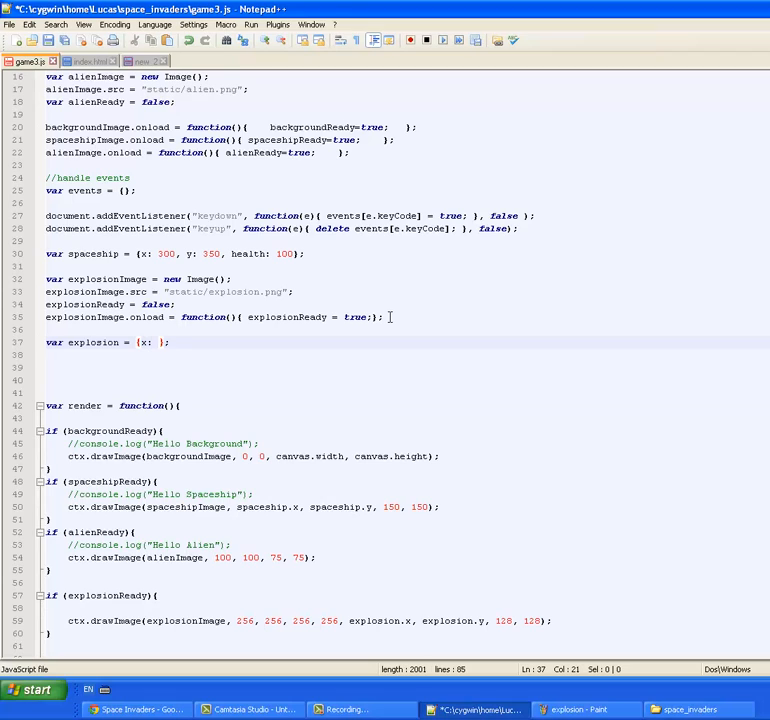
{"action": "type", "text": "25"}
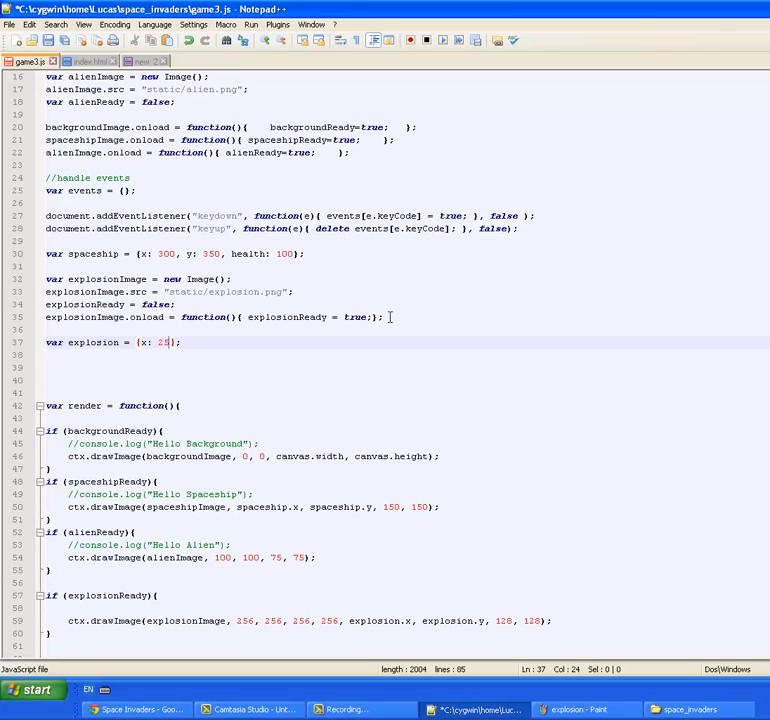
{"action": "type", "text": "0, y:"}
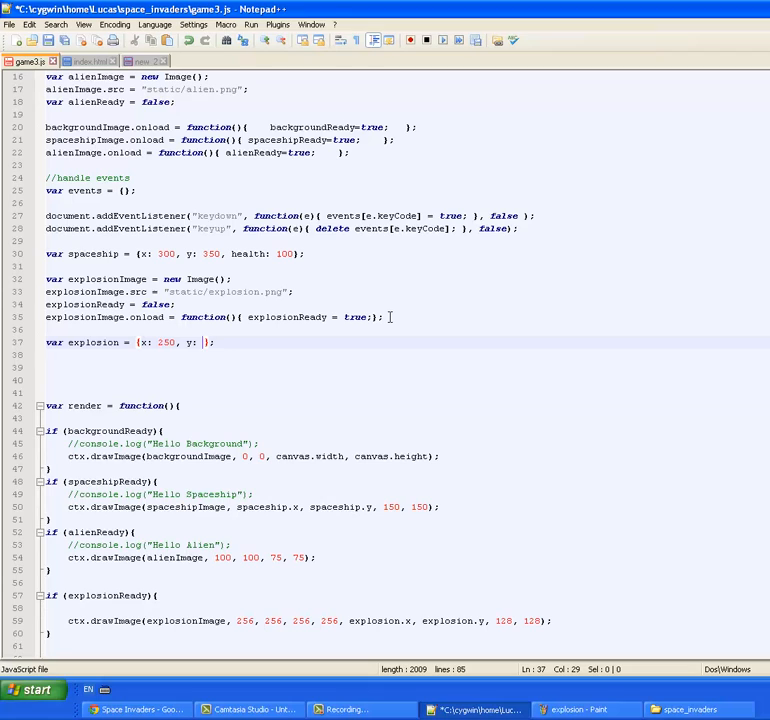
{"action": "type", "text": "250"}
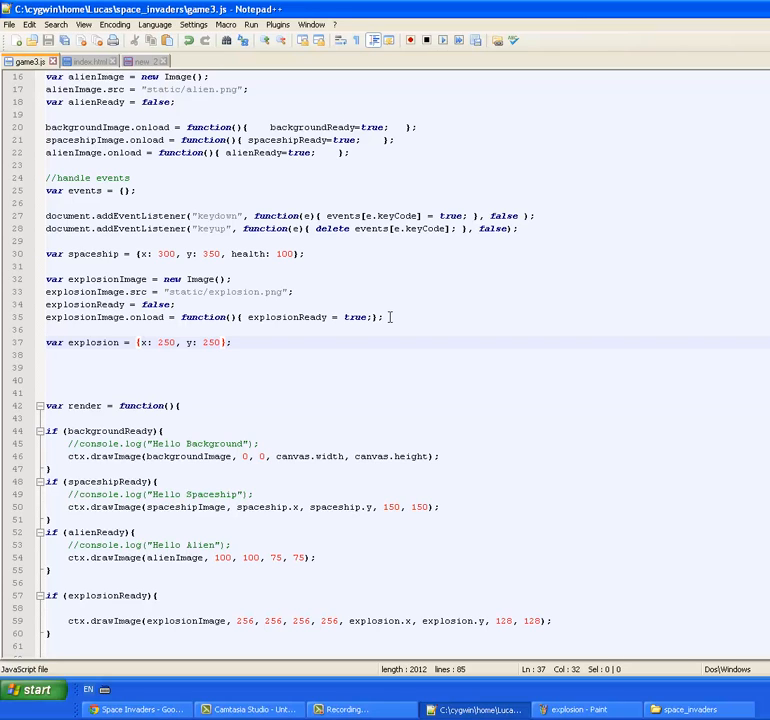
{"action": "left_click", "coordinate": [598, 709]}
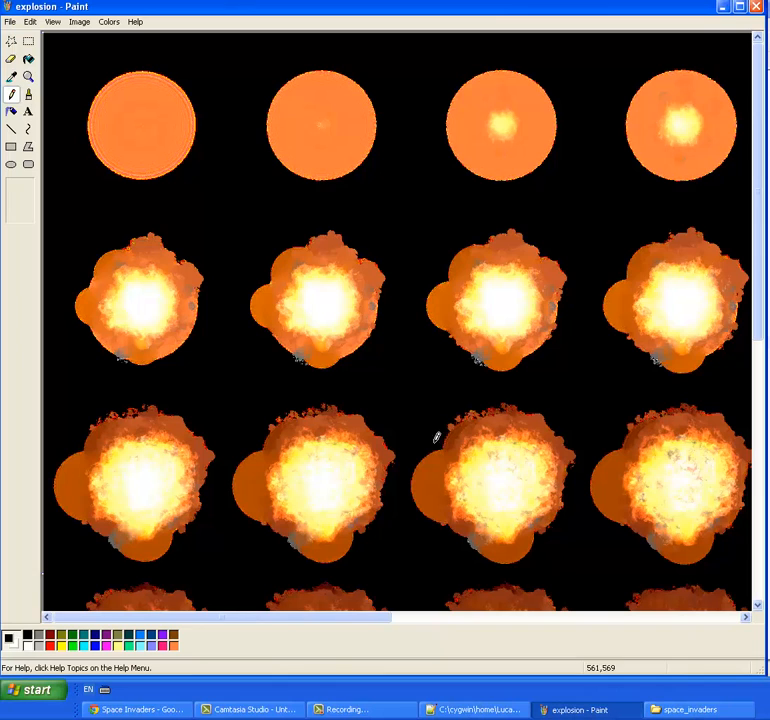
{"action": "mouse_move", "coordinate": [78, 46]}
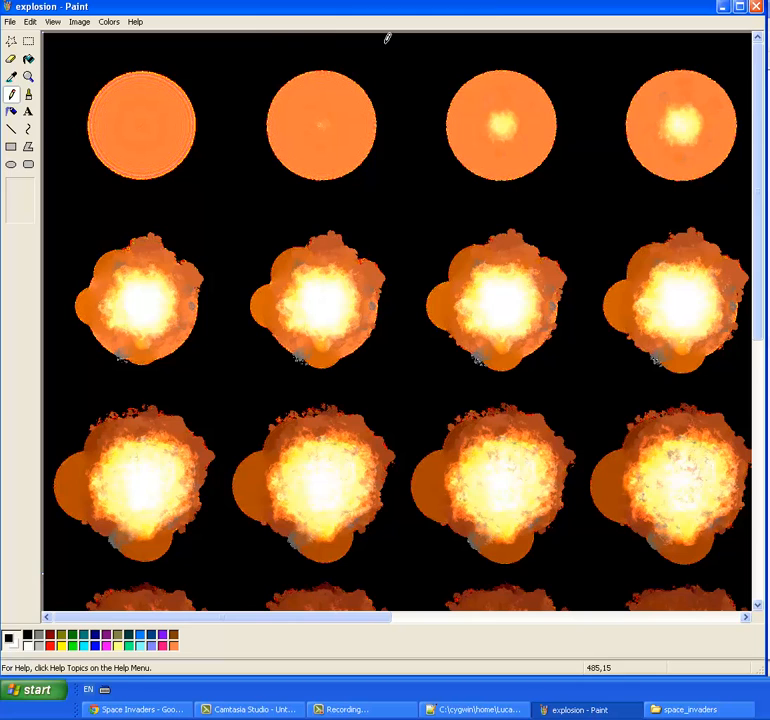
{"action": "mouse_move", "coordinate": [280, 38]}
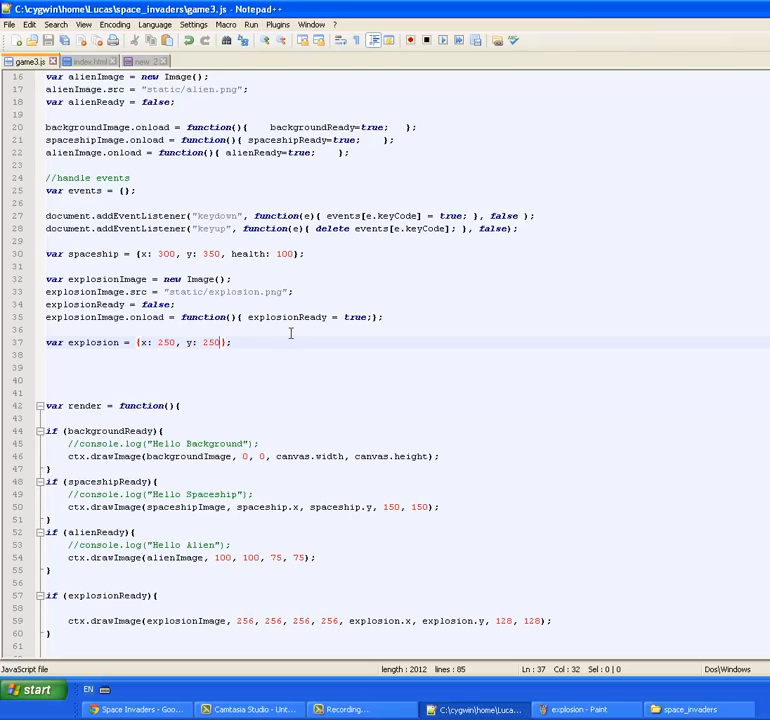
Add xframe: 0 and yframe: 0 to the explosion object literal
{"action": "type", "text": ", xframe:"}
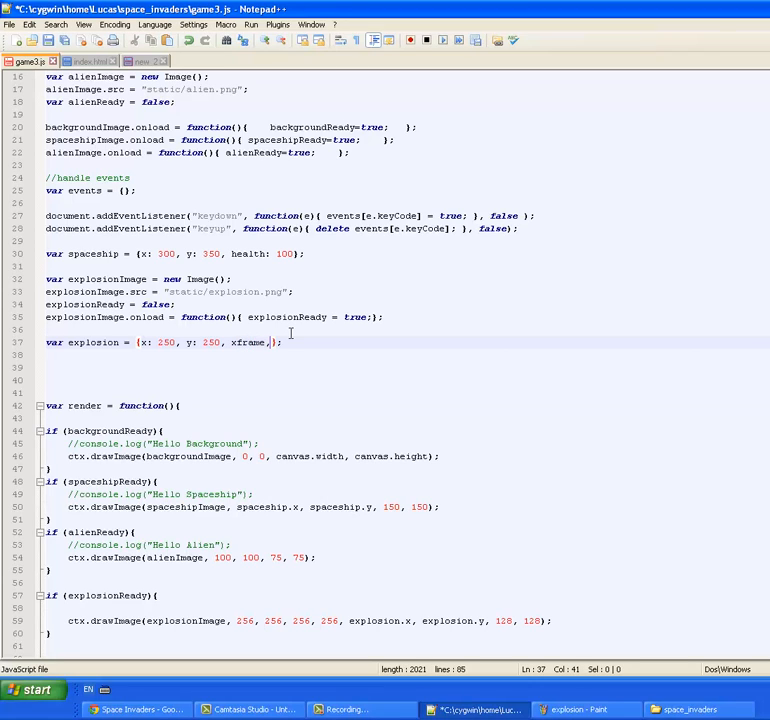
{"action": "type", "text": "yframe"}
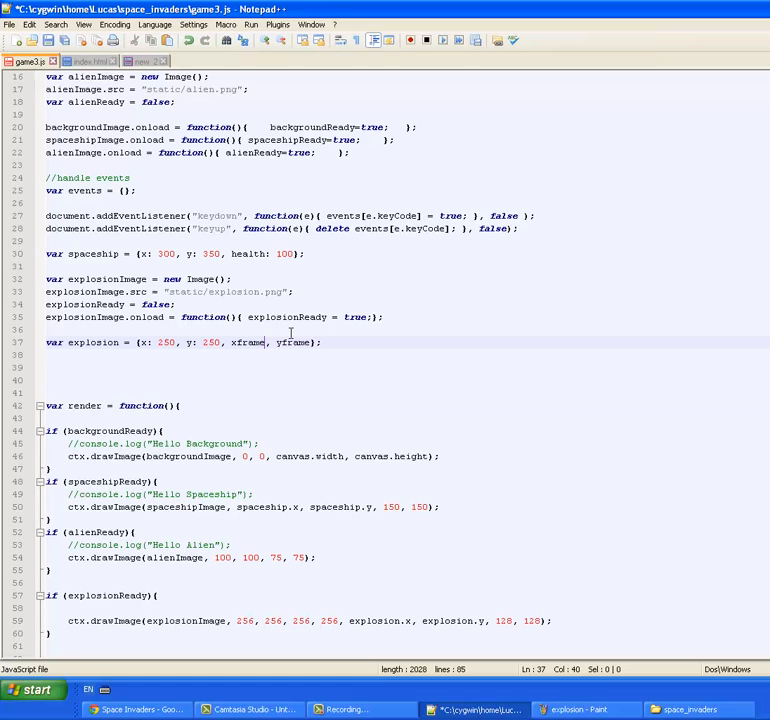
{"action": "type", "text": "0,"}
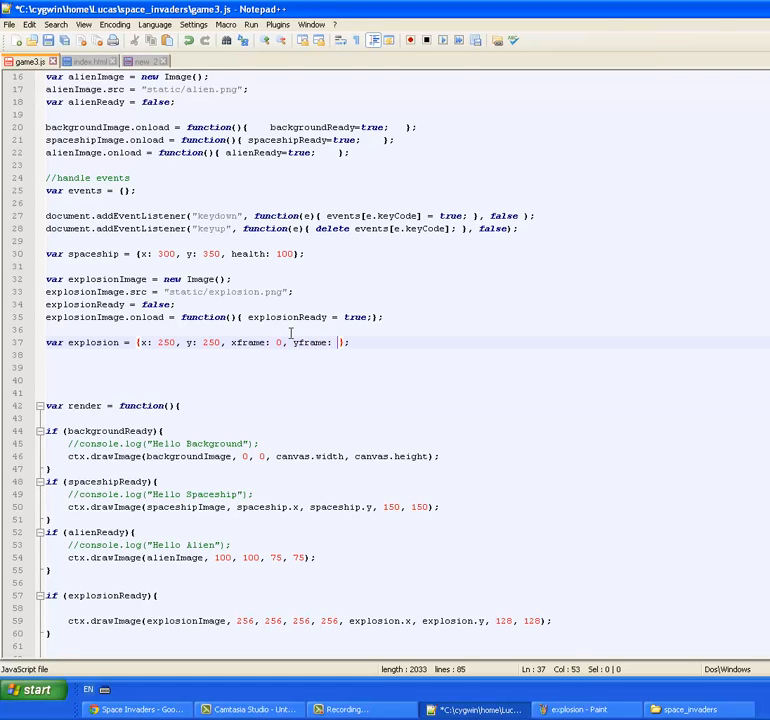
{"action": "type", "text": "0"}
{"action": "left_click", "coordinate": [300, 621]}
{"action": "type", "text": " * x"}
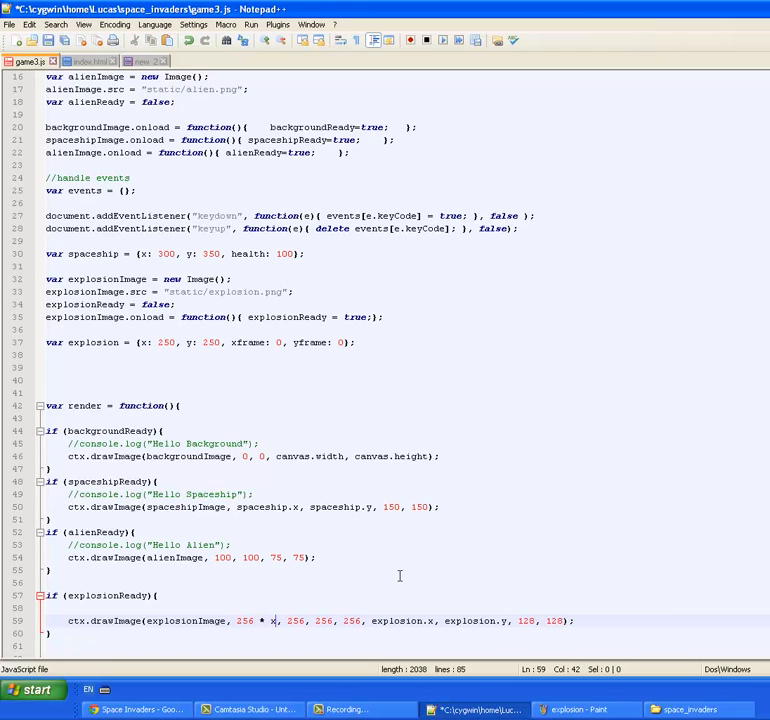
Set drawImage source offsets to 256 * explosion.xframe and explosion.yframe * 256
{"action": "type", "text": "frame"}
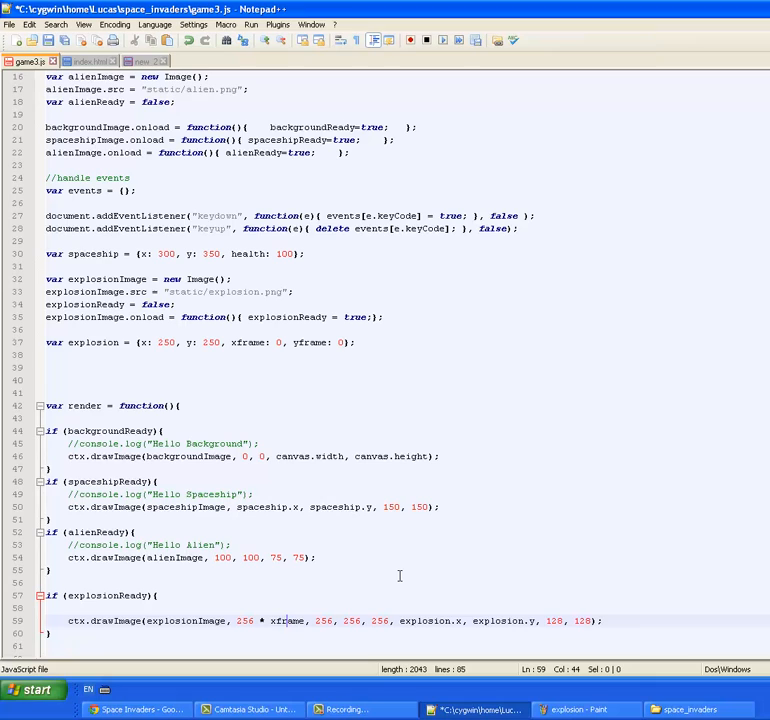
{"action": "type", "text": "explosion."}
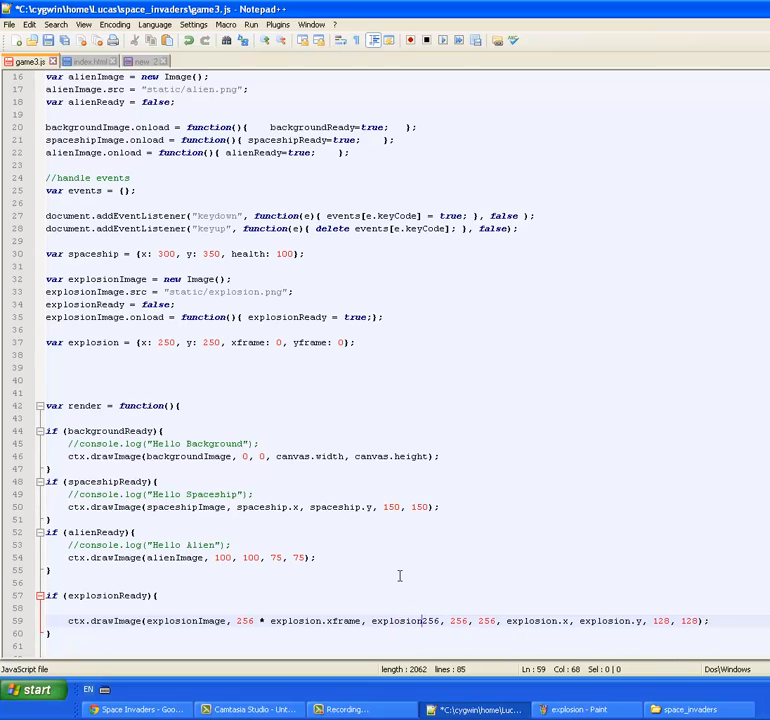
{"action": "type", "text": "yframe"}
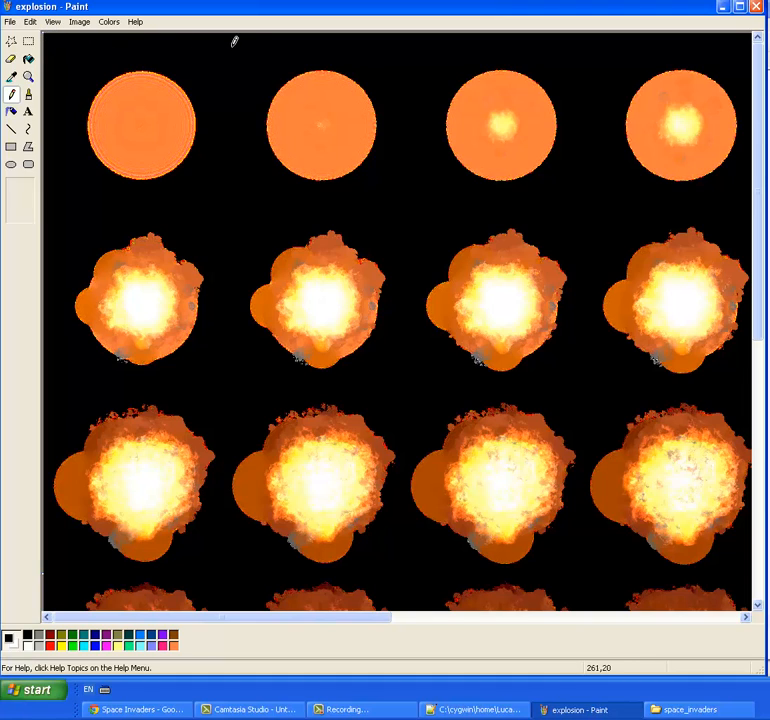
{"action": "mouse_move", "coordinate": [427, 78]}
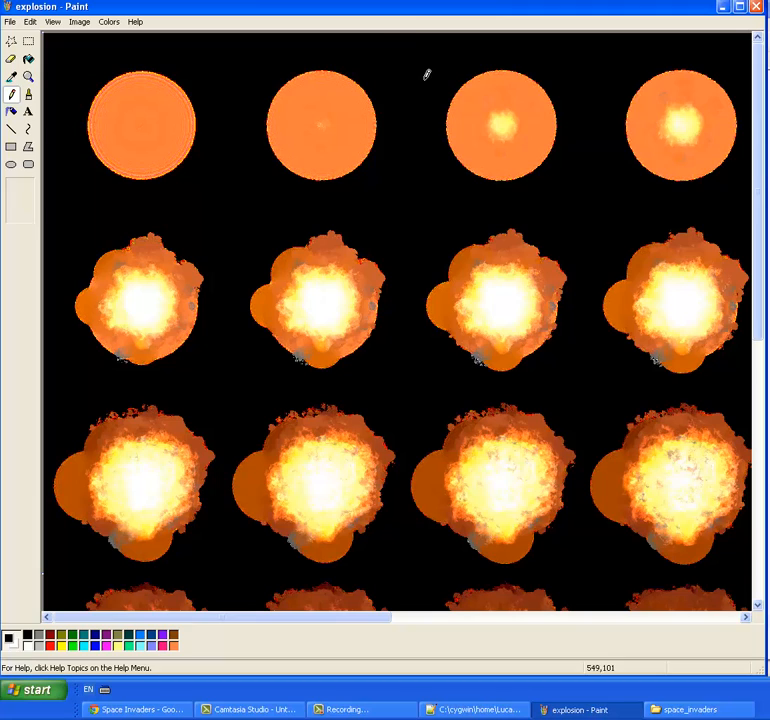
{"action": "mouse_move", "coordinate": [55, 95]}
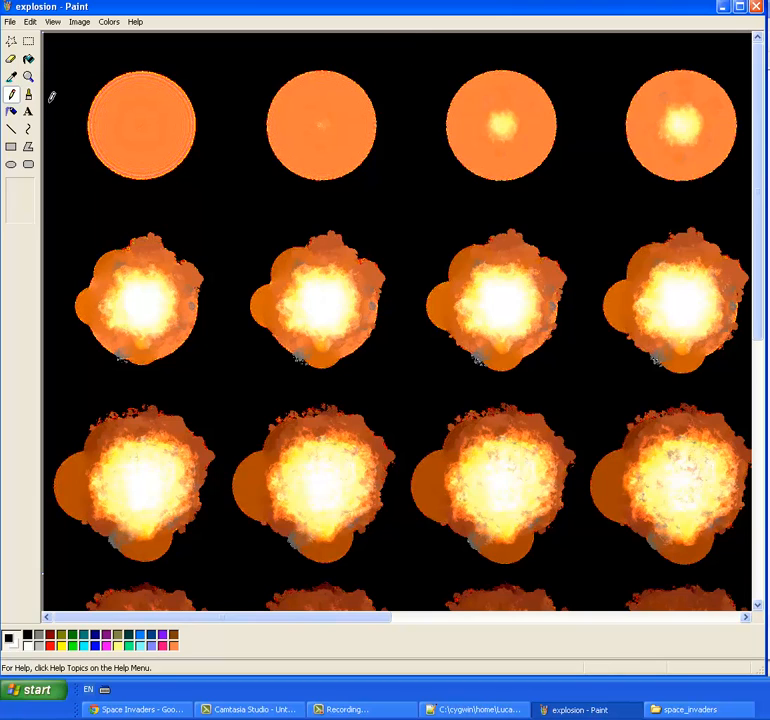
{"action": "mouse_move", "coordinate": [224, 106]}
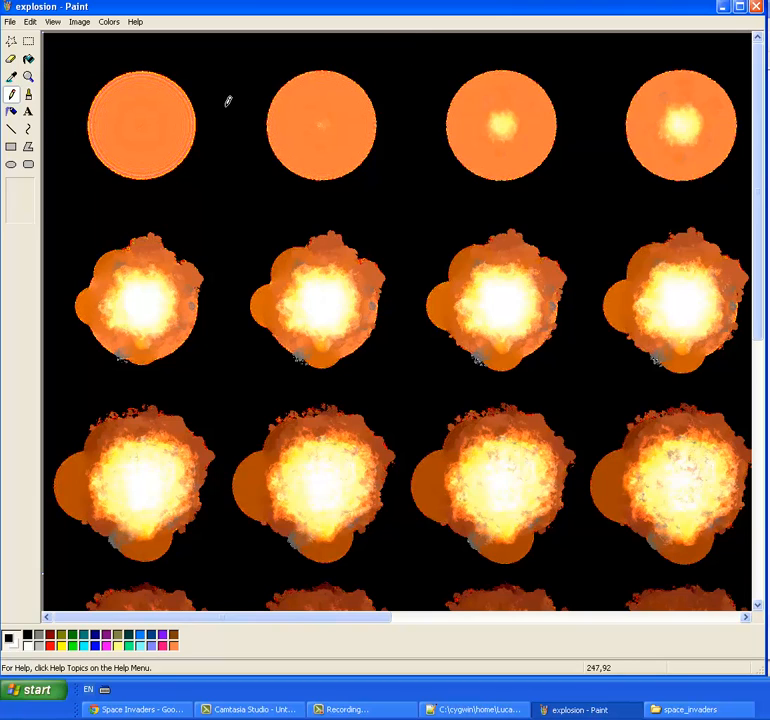
{"action": "mouse_move", "coordinate": [591, 76]}
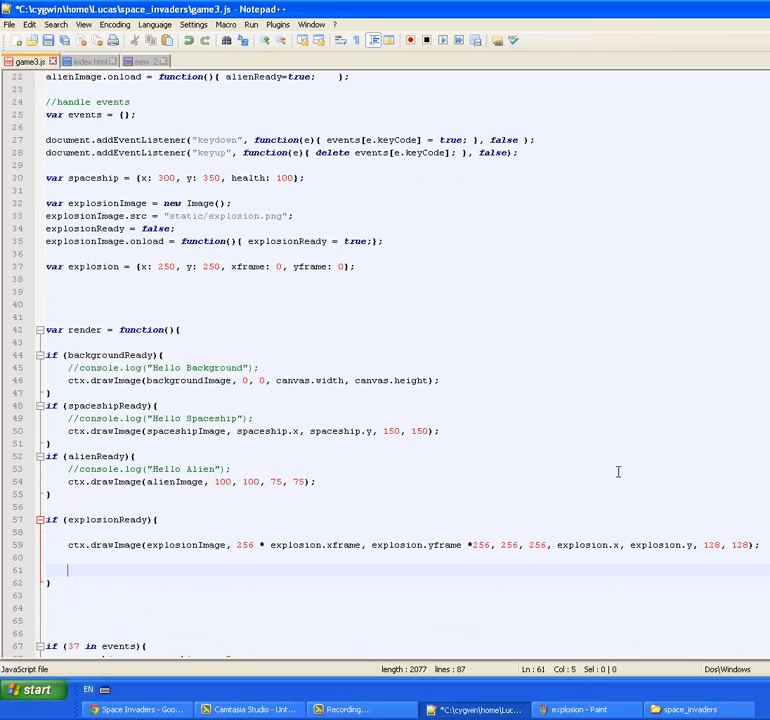
{"action": "mouse_move", "coordinate": [209, 566]}
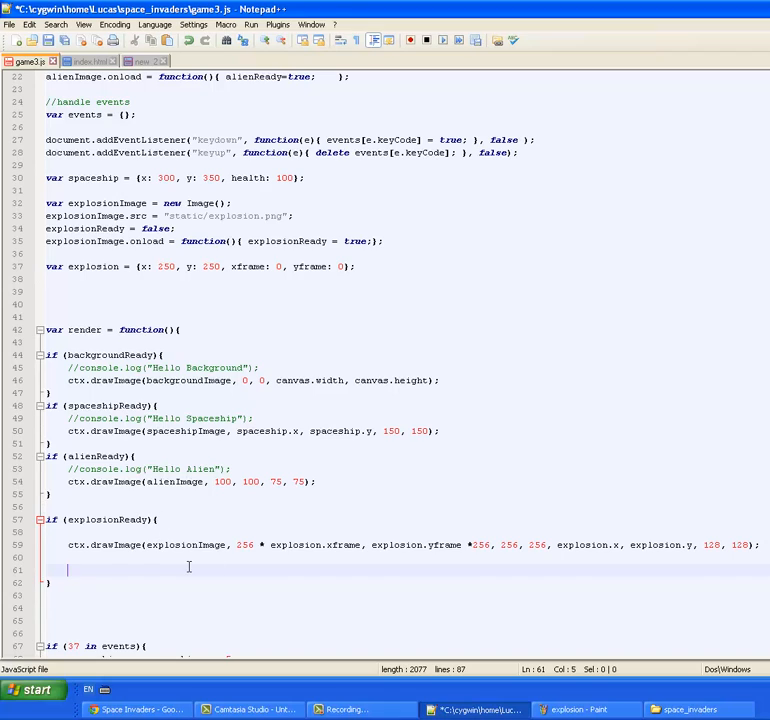
Add explosion.xframe++ and an if (explosion.xframe = 8) block resetting xframe to 0
{"action": "type", "text": "explosion.xfra"}
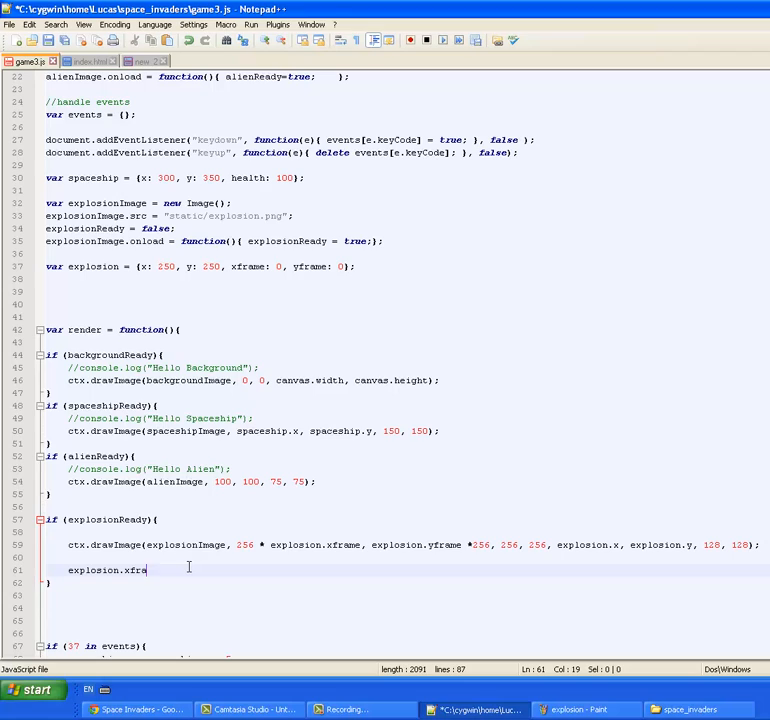
{"action": "type", "text": "me++"}
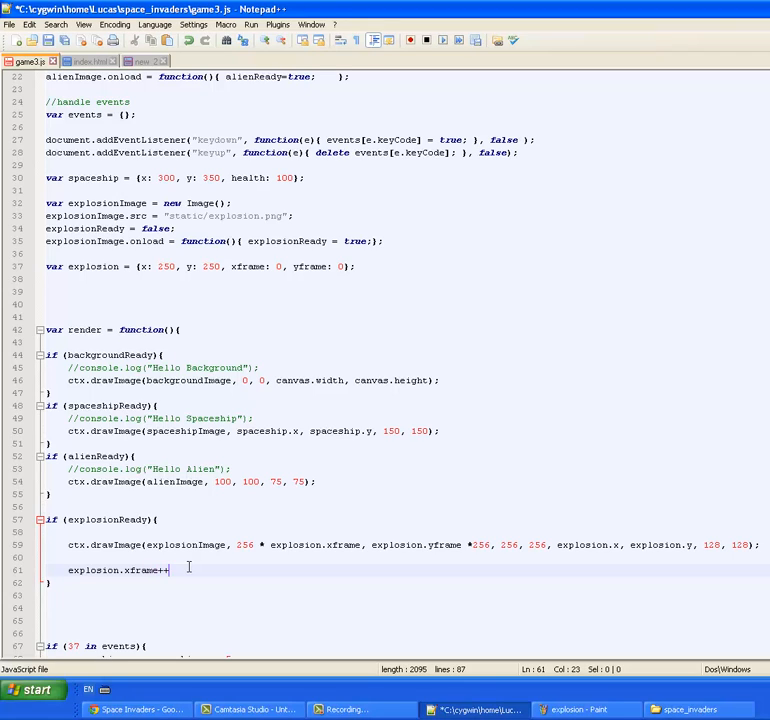
{"action": "type", "text": ";"}
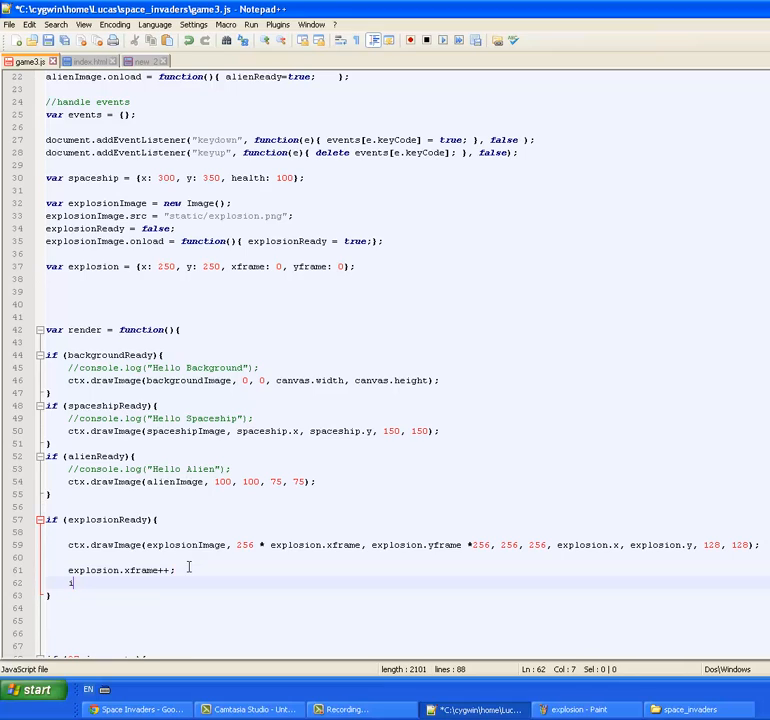
{"action": "type", "text": "if"}
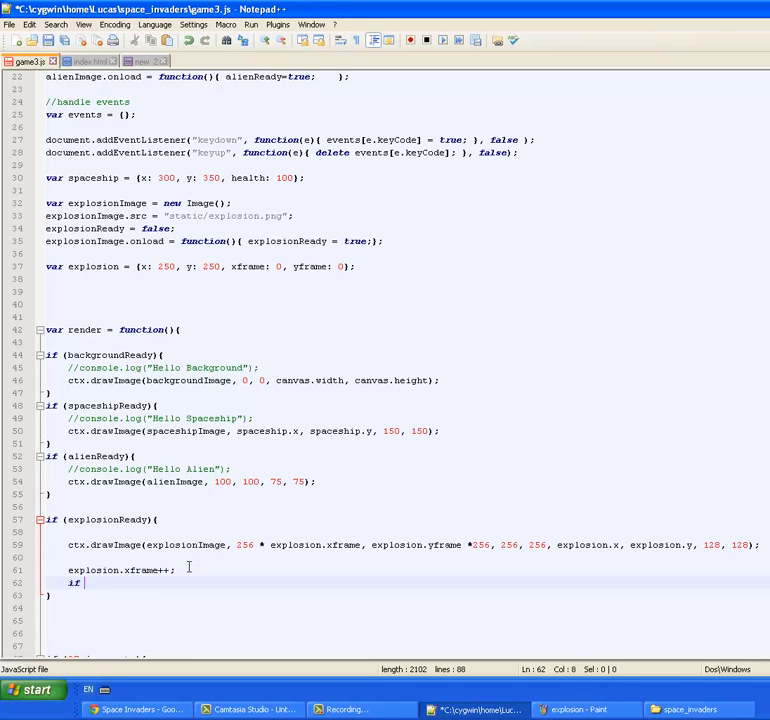
{"action": "type", "text": "(explosion.xframe = 8"}
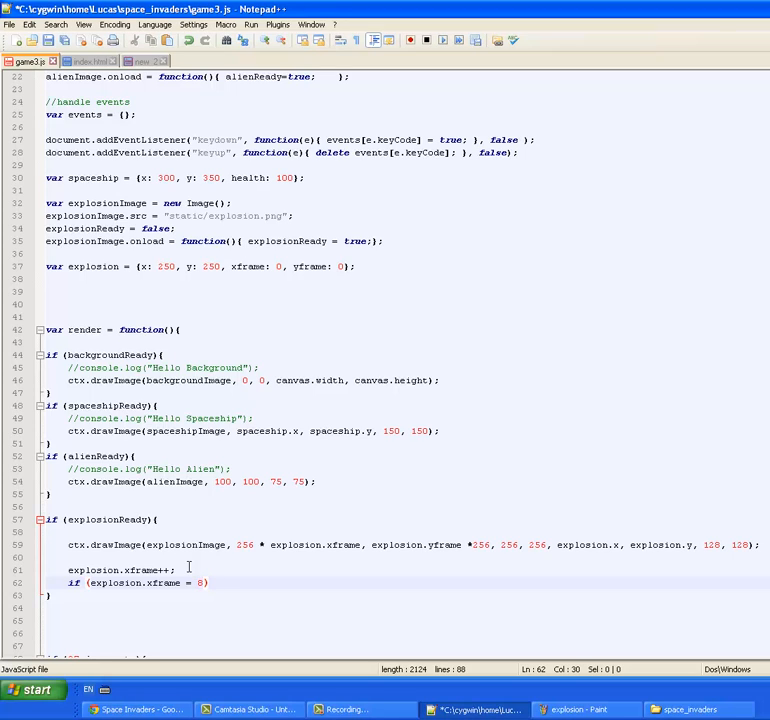
{"action": "type", "text": "{"}
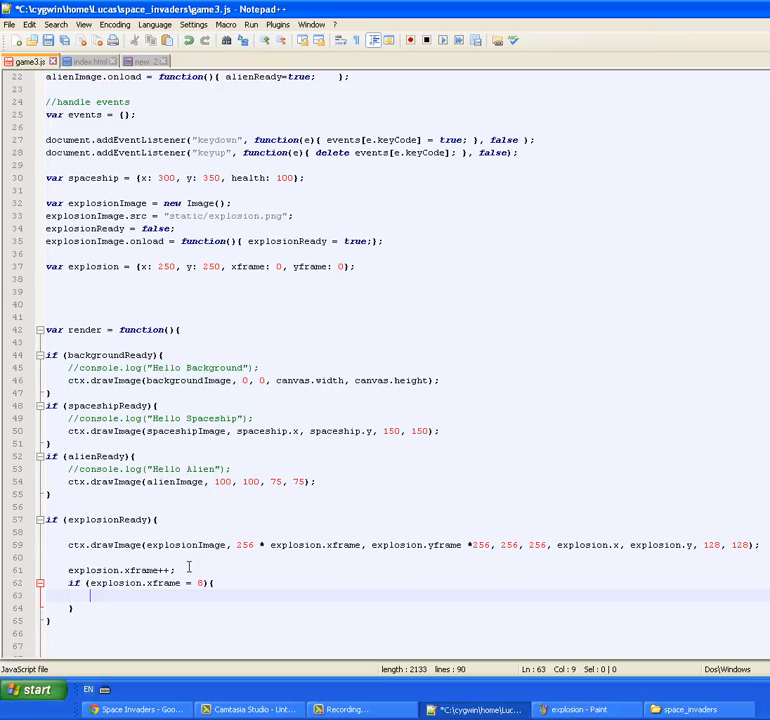
{"action": "type", "text": "explosion.x"}
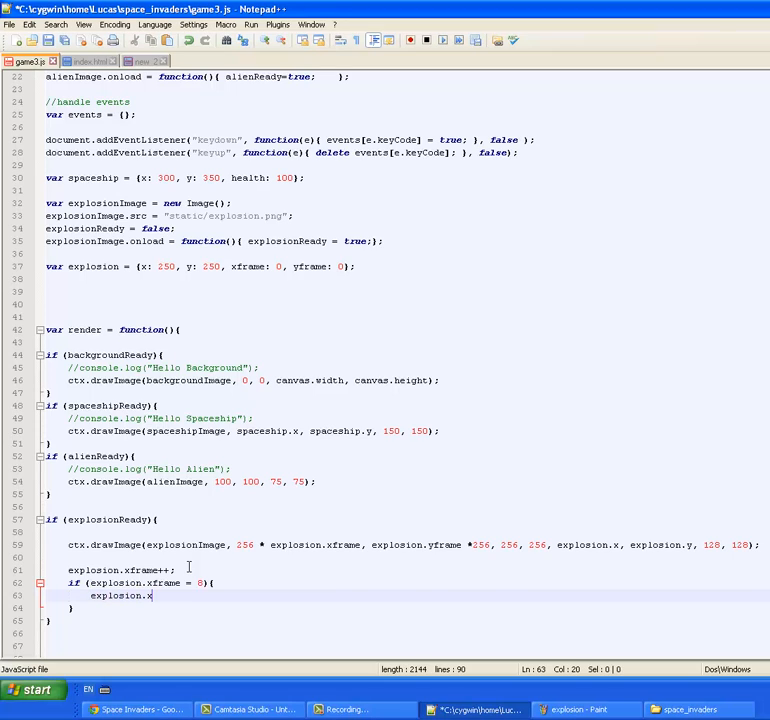
{"action": "type", "text": "frame = 0;"}
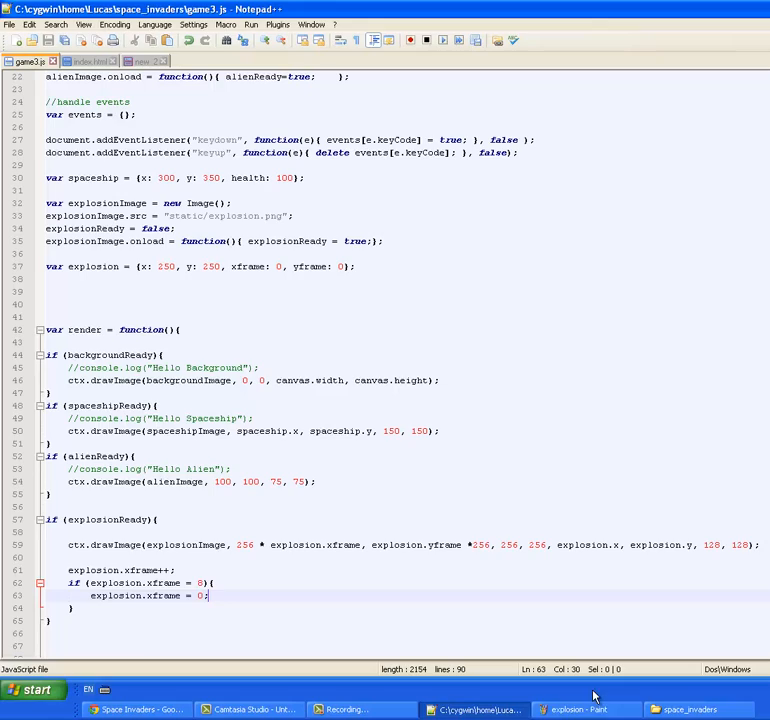
Add explosion.yframe++ on a new line inside the xframe reset block
{"action": "left_click", "coordinate": [585, 709]}
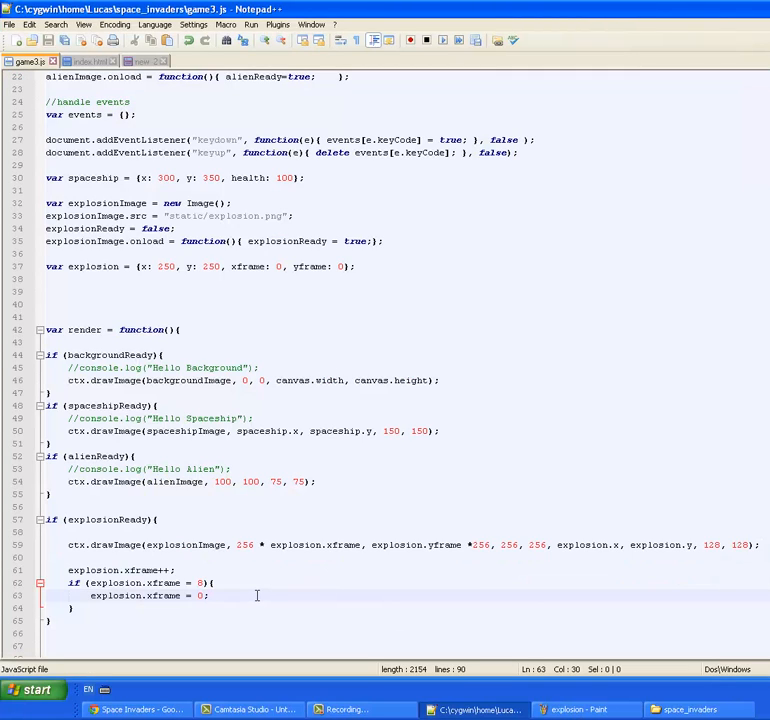
{"action": "key", "text": "Enter"}
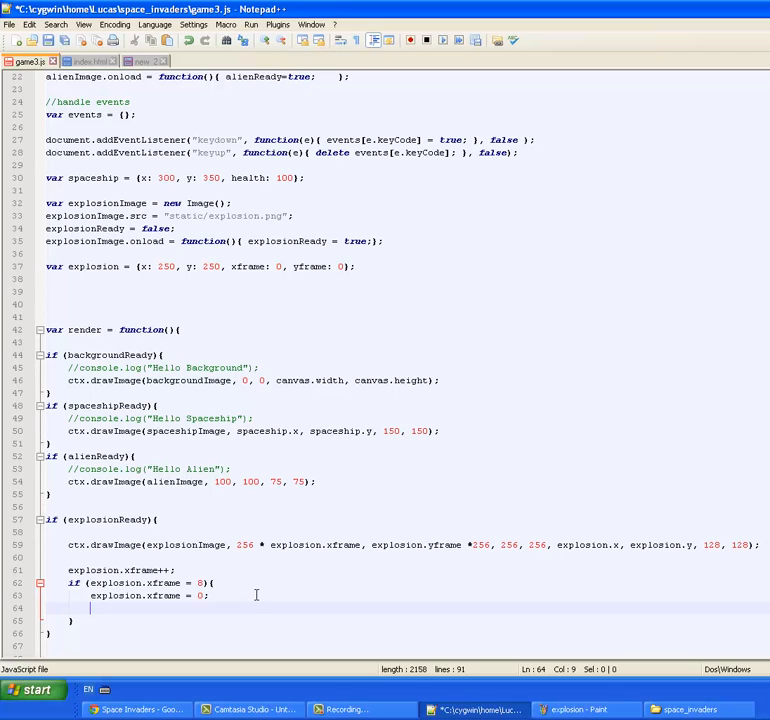
{"action": "type", "text": "explosion"}
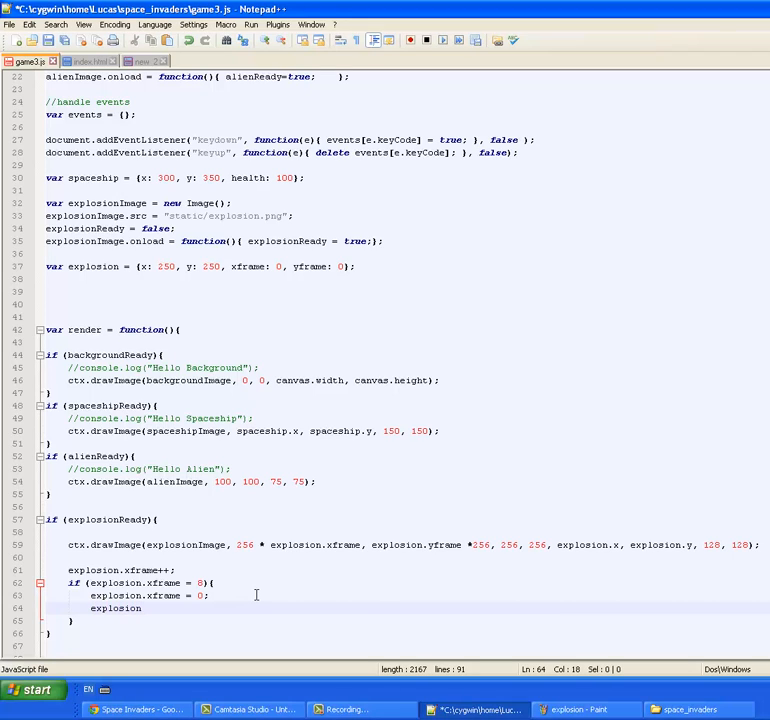
{"action": "type", "text": ".y"}
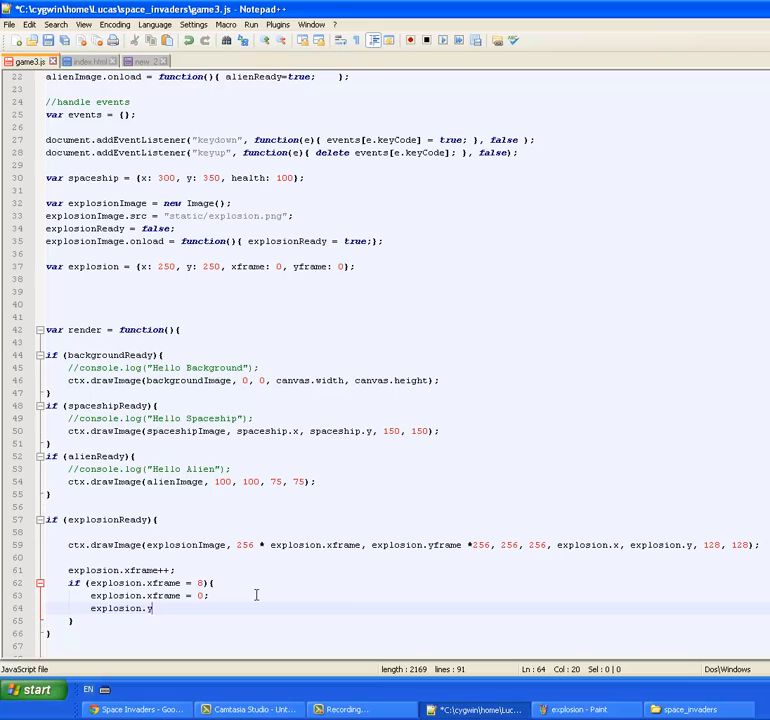
{"action": "type", "text": "frame"}
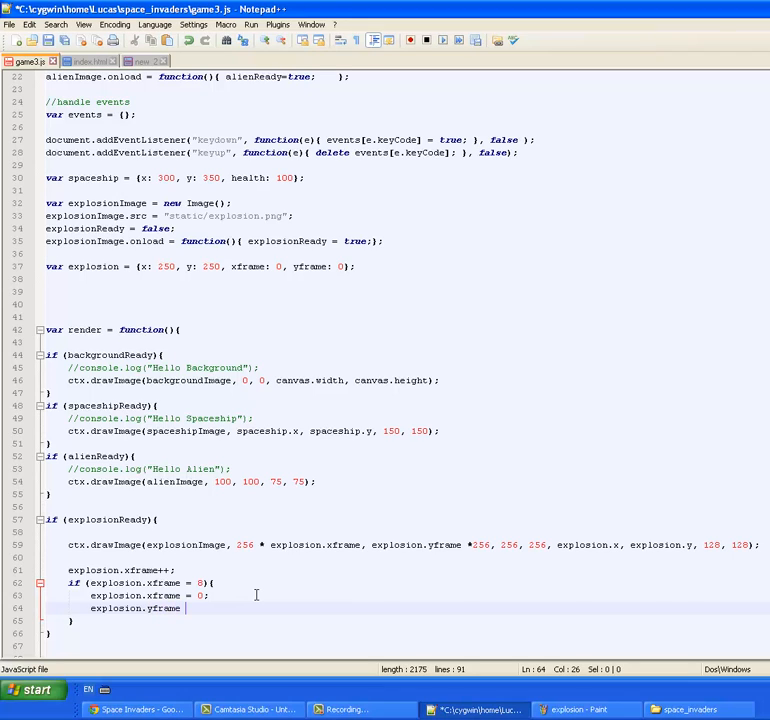
{"action": "type", "text": "++"}
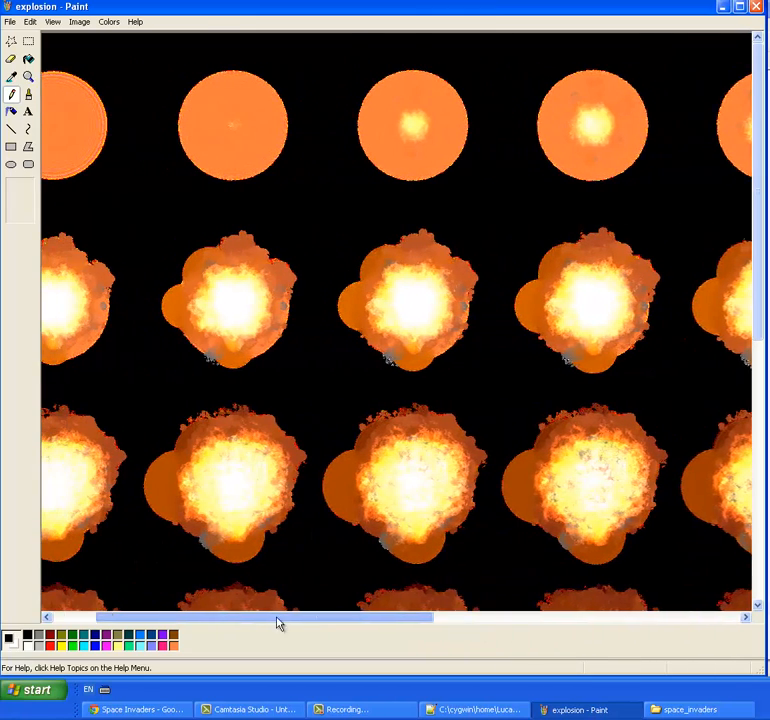
{"action": "scroll", "scroll_direction": "left", "scroll_amount": 3}
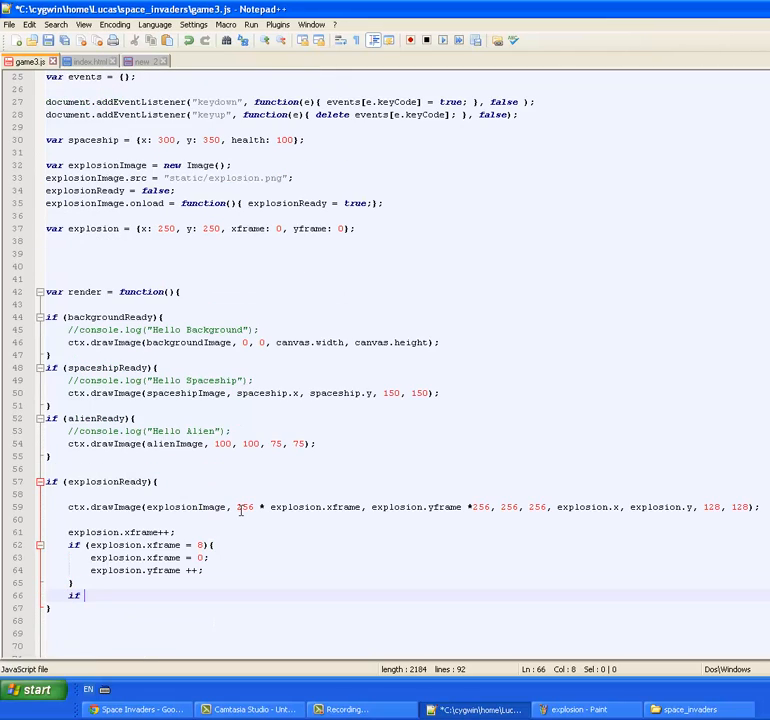
Add if (explosion.yframe = 5) { explosion.yframe = 0; }, then return to Paint's sprite sheet
{"action": "type", "text": "(explosi"}
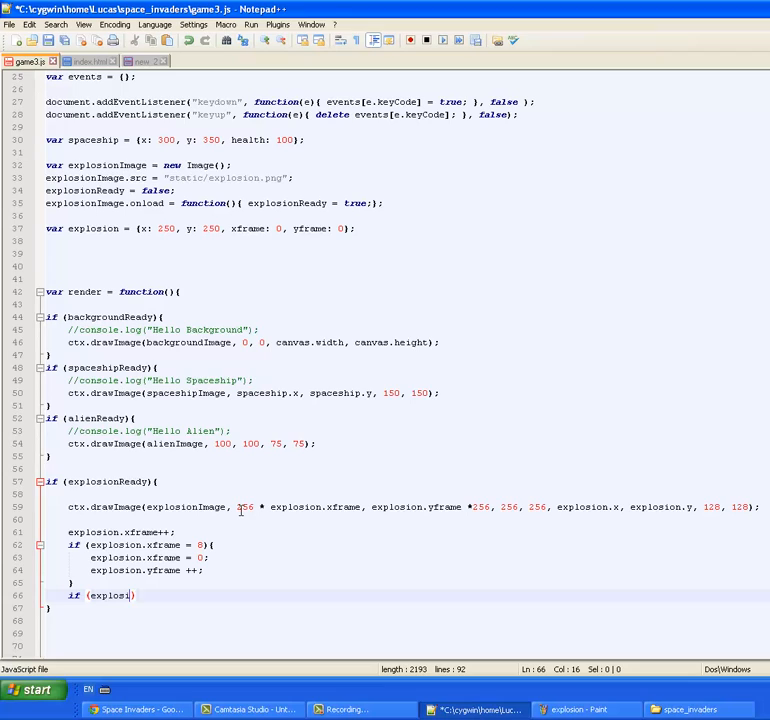
{"action": "type", "text": "on.yframe"}
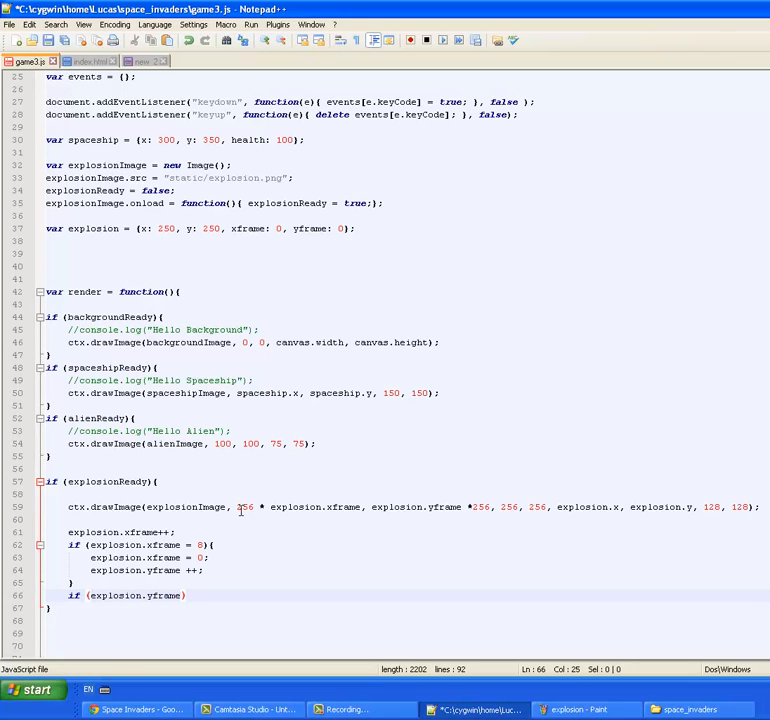
{"action": "type", "text": "5)"}
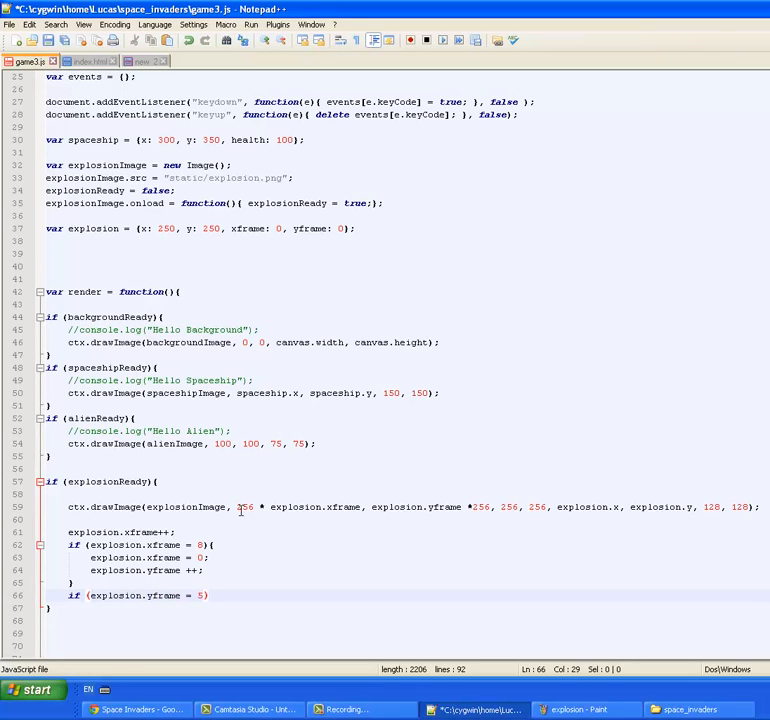
{"action": "type", "text": "{"}
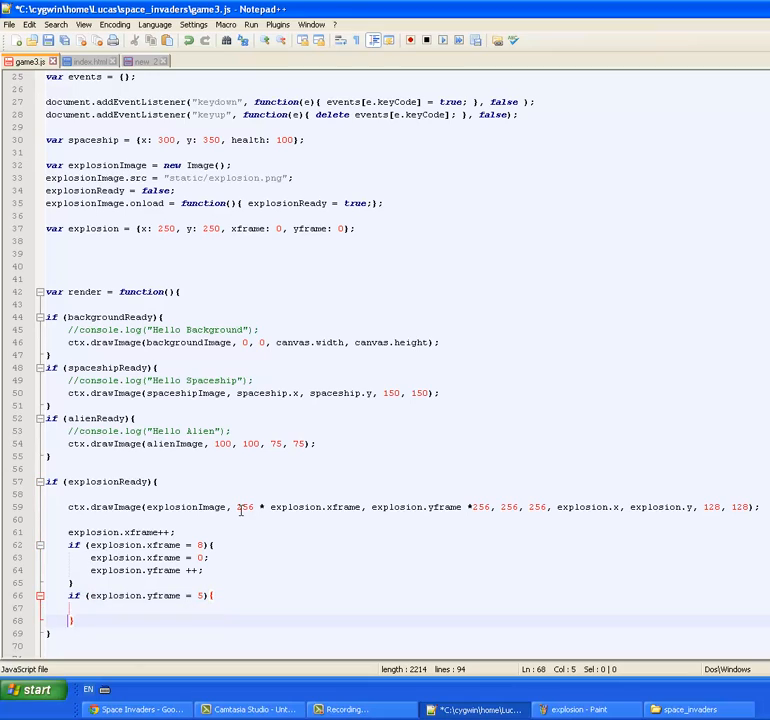
{"action": "type", "text": "explosion.yframe ="}
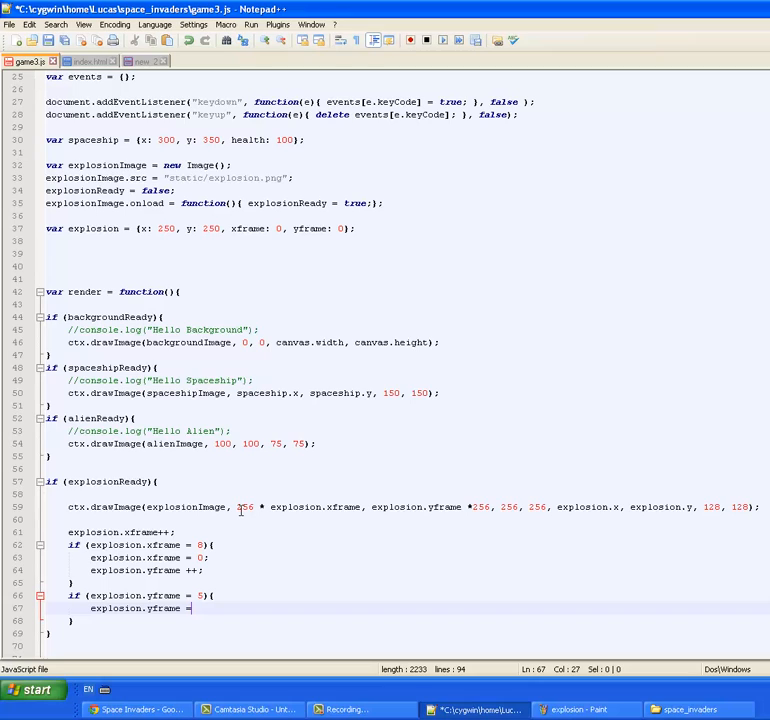
{"action": "type", "text": "0;"}
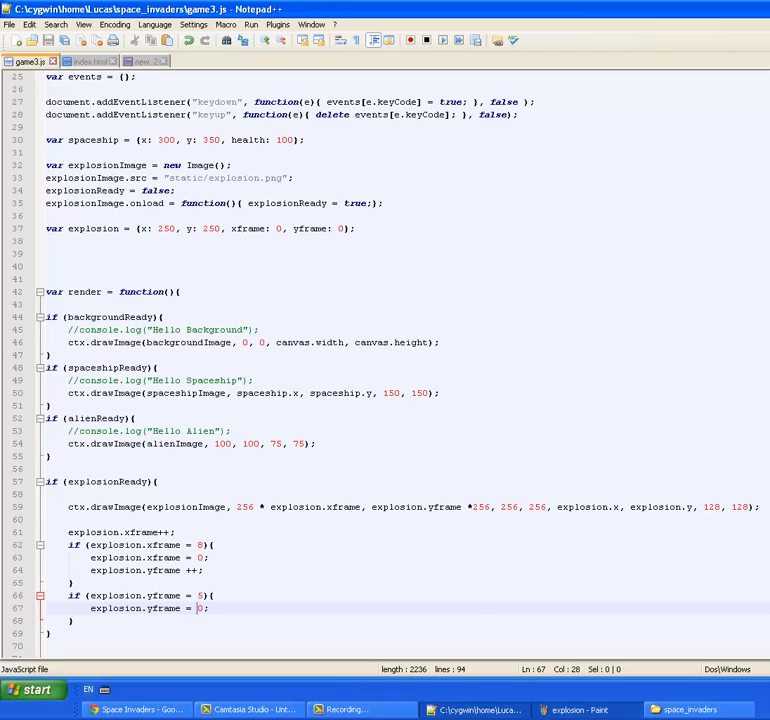
{"action": "left_click", "coordinate": [582, 704]}
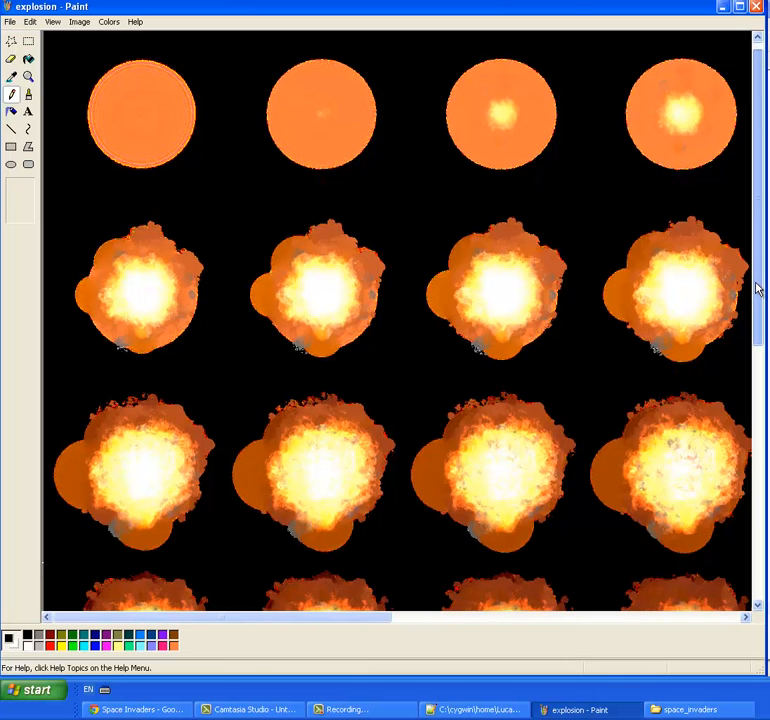
{"action": "scroll", "scroll_direction": "down", "scroll_amount": 3}
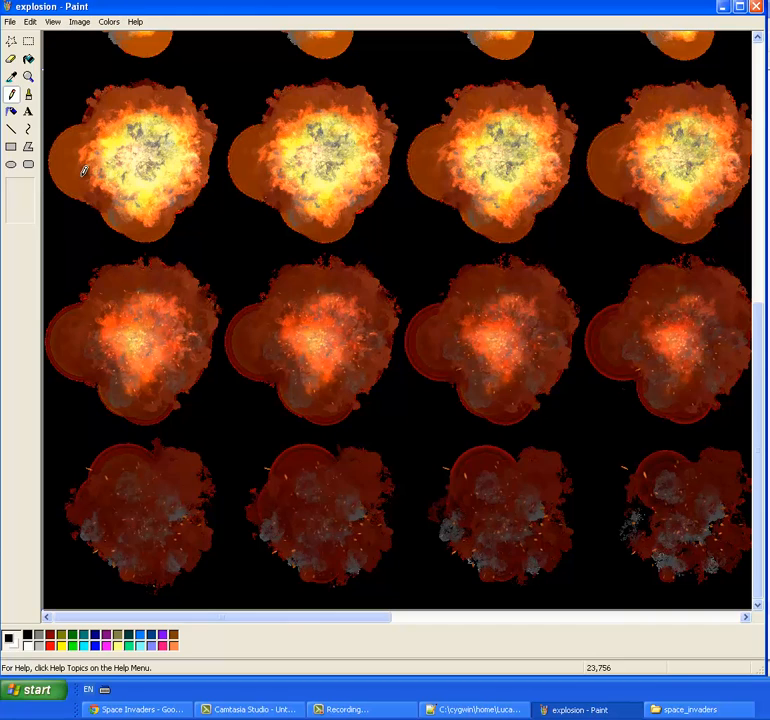
{"action": "mouse_move", "coordinate": [374, 617]}
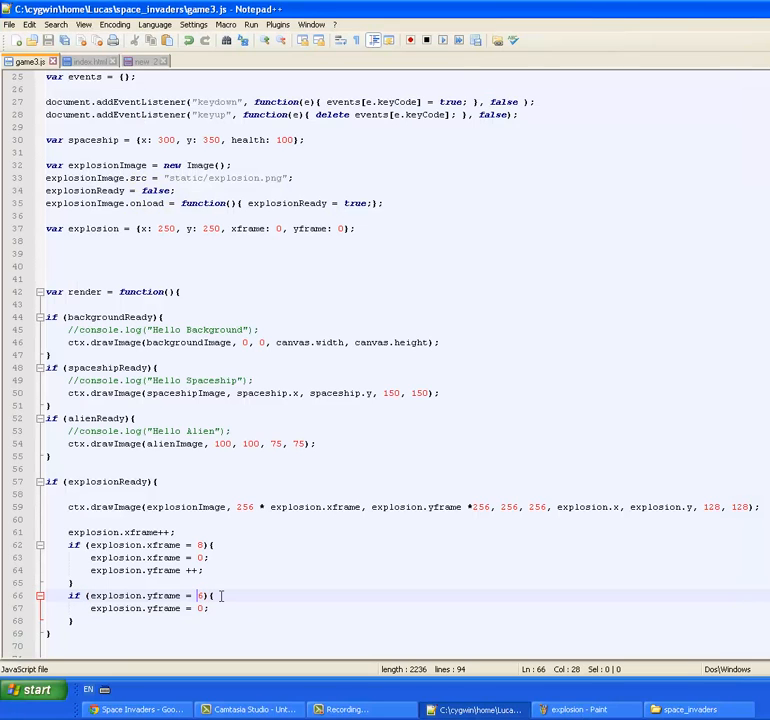
Change the yframe and xframe checks to ==, then open the space_invaders folder
{"action": "type", "text": "="}
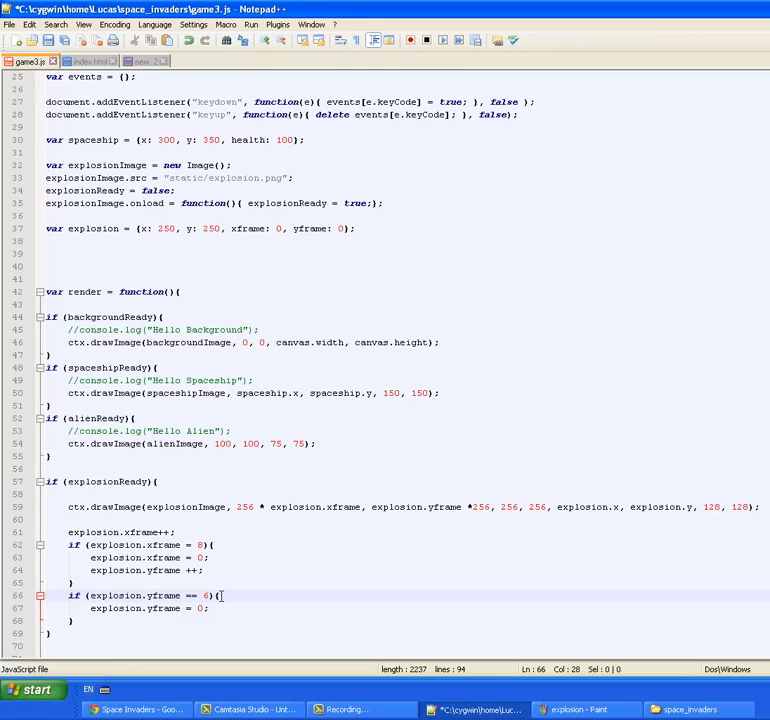
{"action": "left_click", "coordinate": [210, 545]}
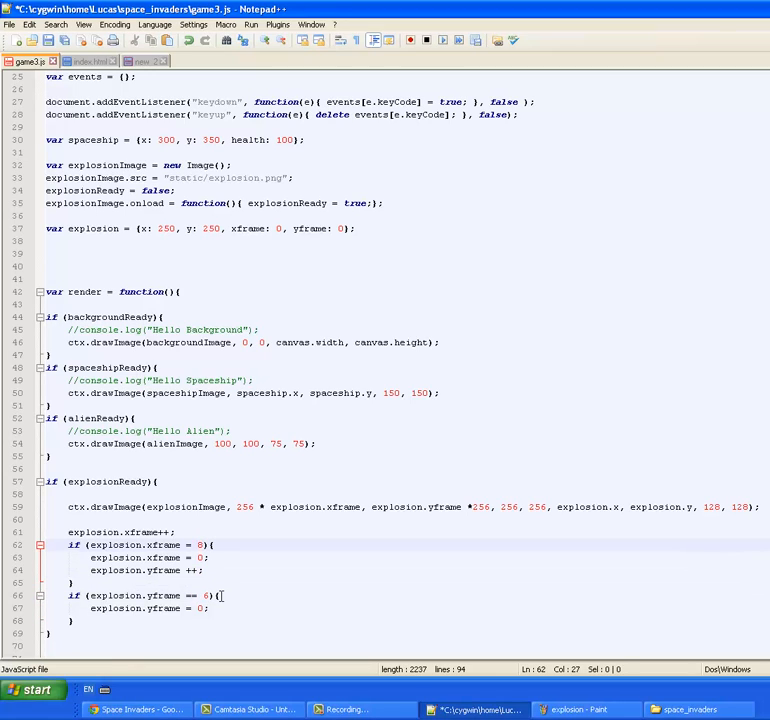
{"action": "type", "text": "="}
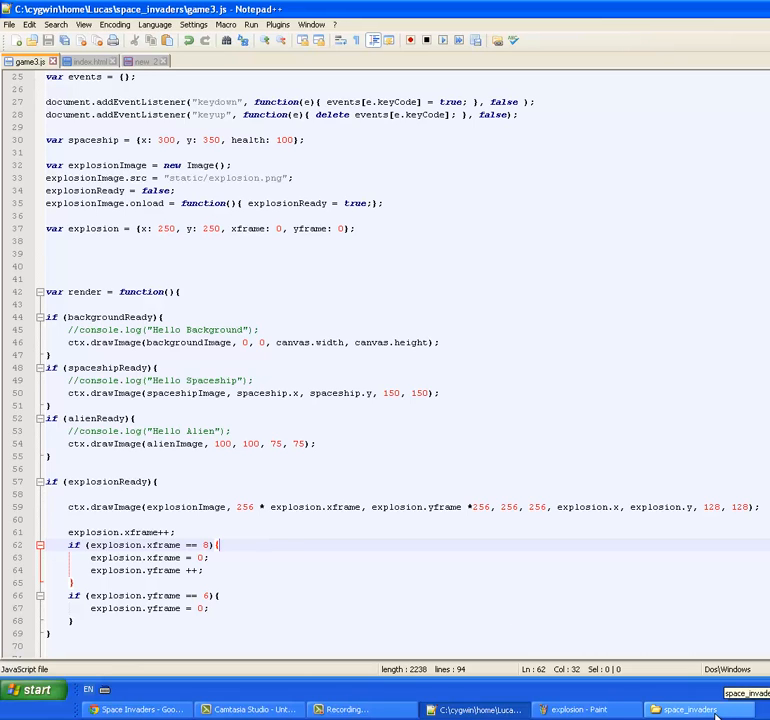
{"action": "left_click", "coordinate": [683, 705]}
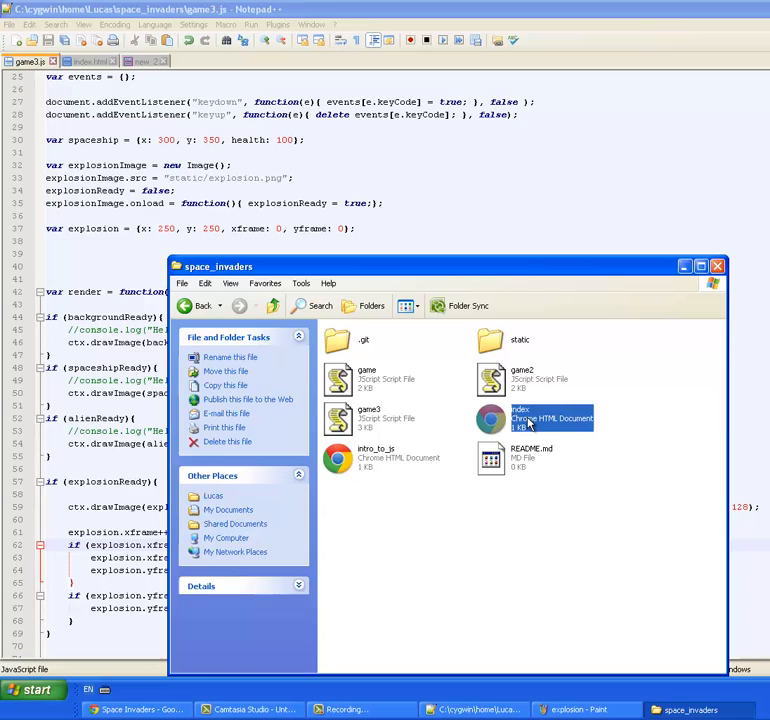